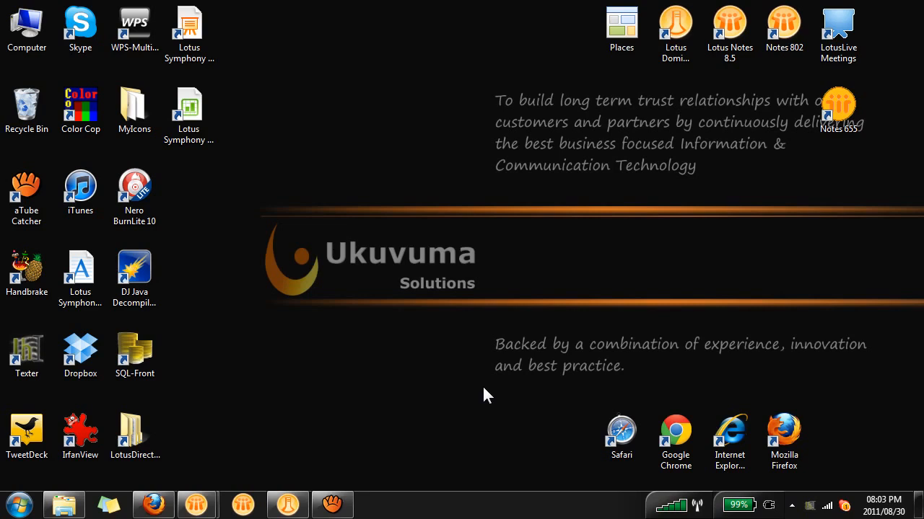
mouse_move(490, 181)
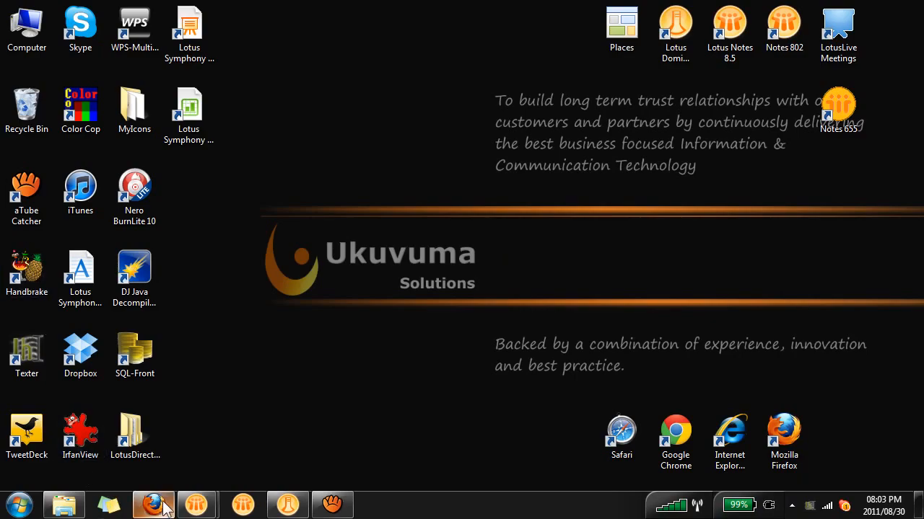
Bring the open folder window for viewpicklist_LM_MDVB_combo_v3.1 to the front.
left_click(153, 504)
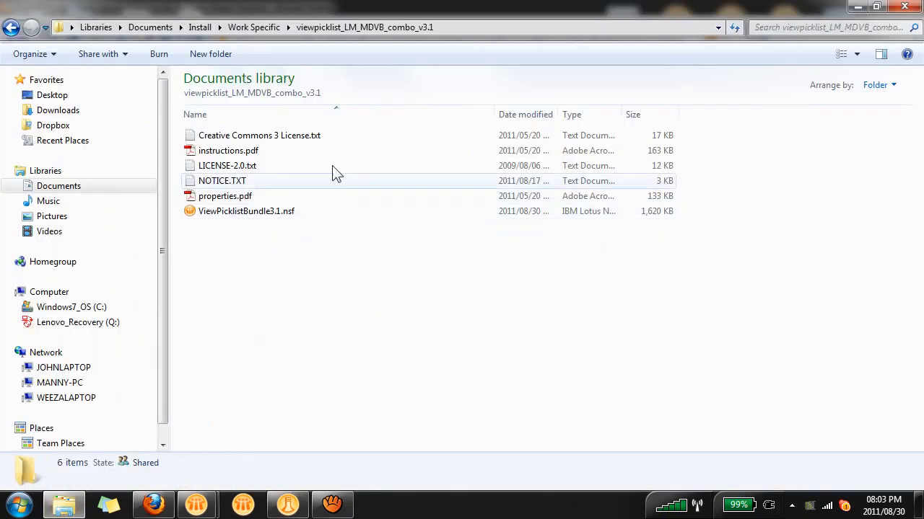
mouse_move(303, 165)
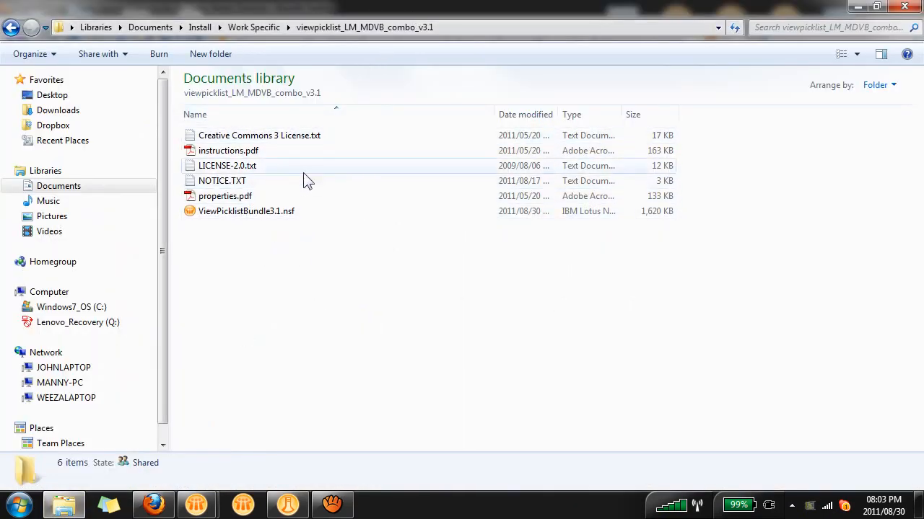
left_click(245, 211)
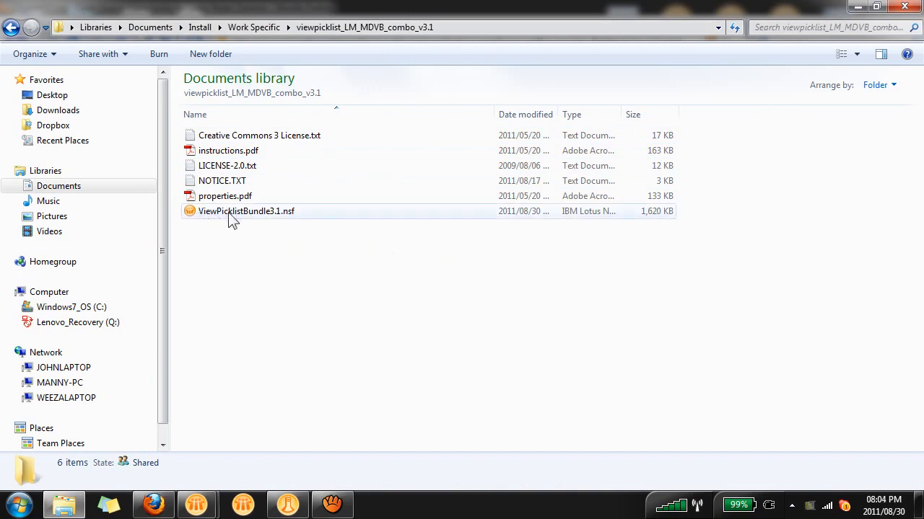
mouse_move(289, 217)
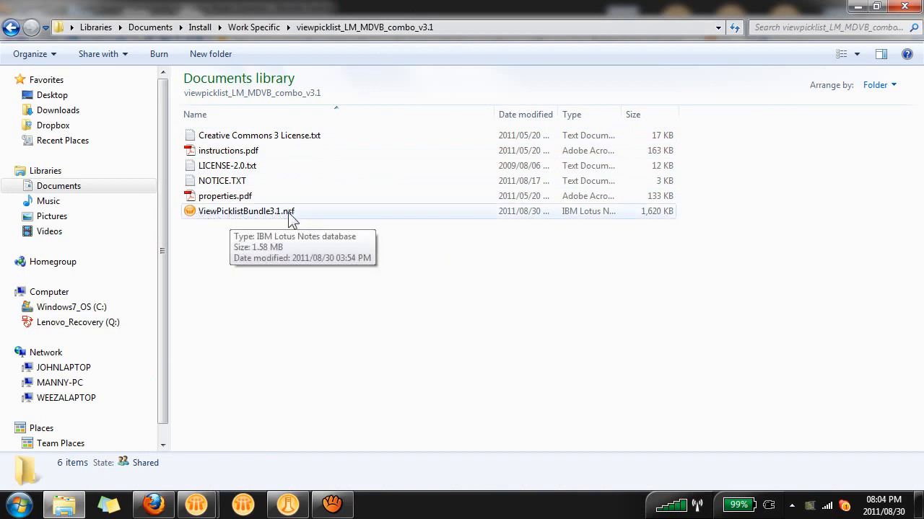
mouse_move(196, 395)
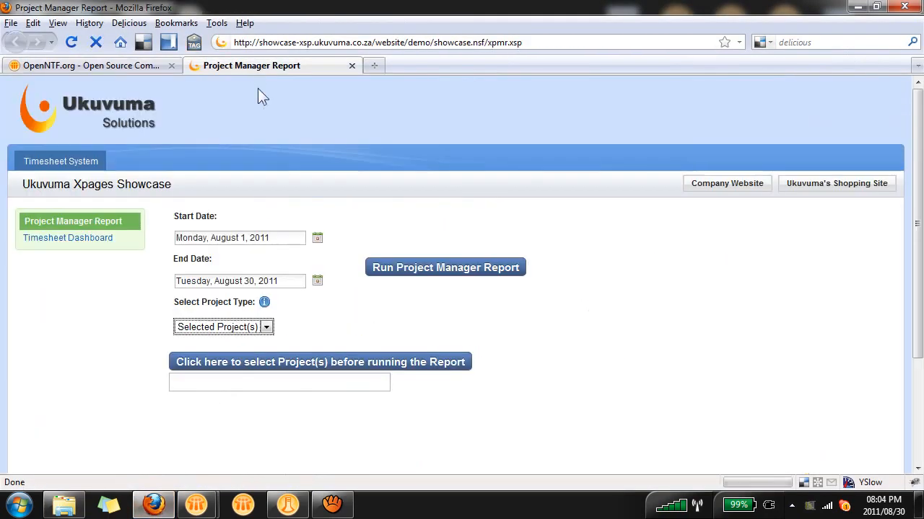
mouse_move(525, 425)
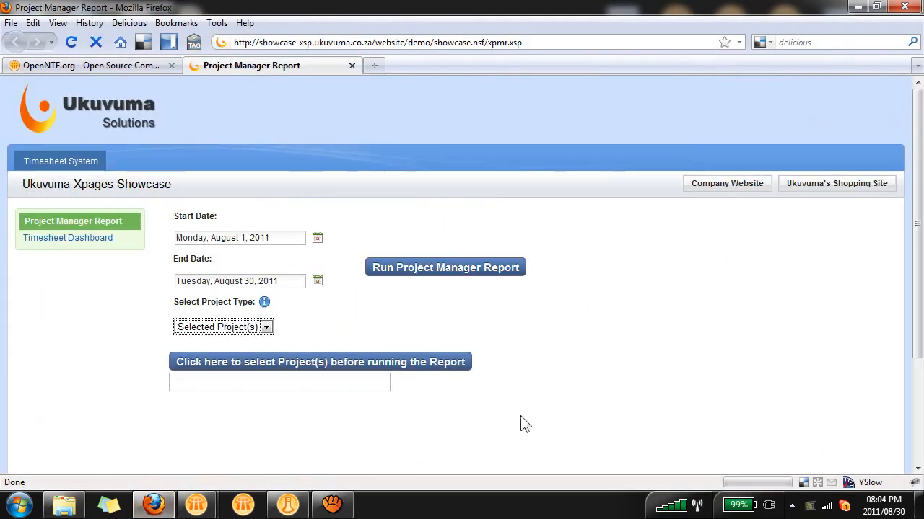
mouse_move(191, 414)
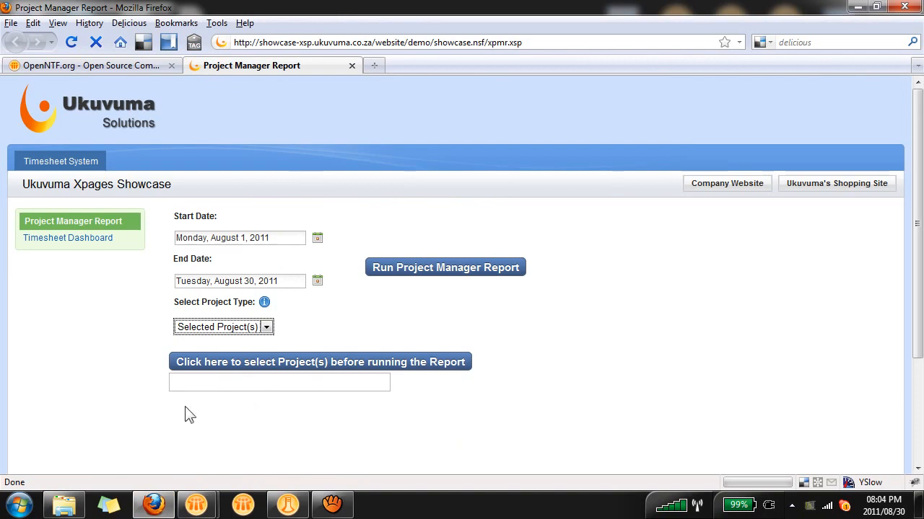
Add CRP1 then HRP1 from the project picklist, confirm the selection and switch to Domino Designer.
left_click(321, 361)
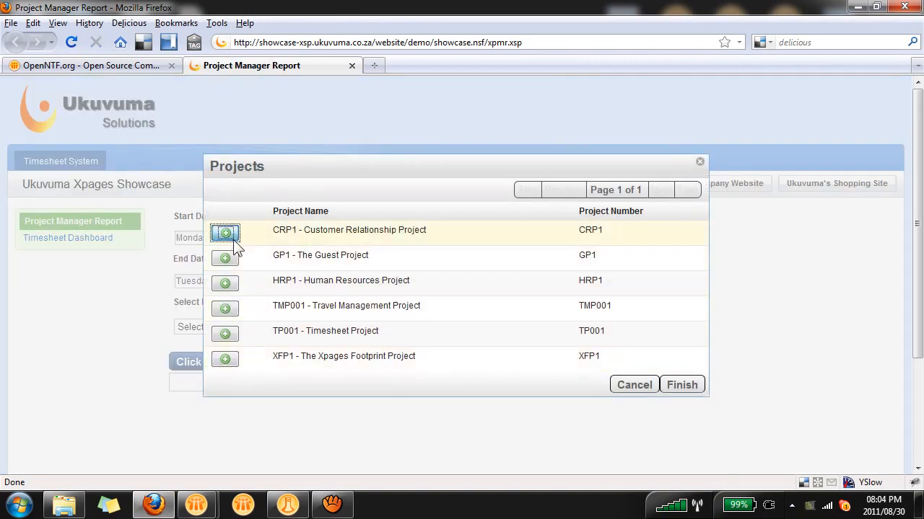
left_click(681, 384)
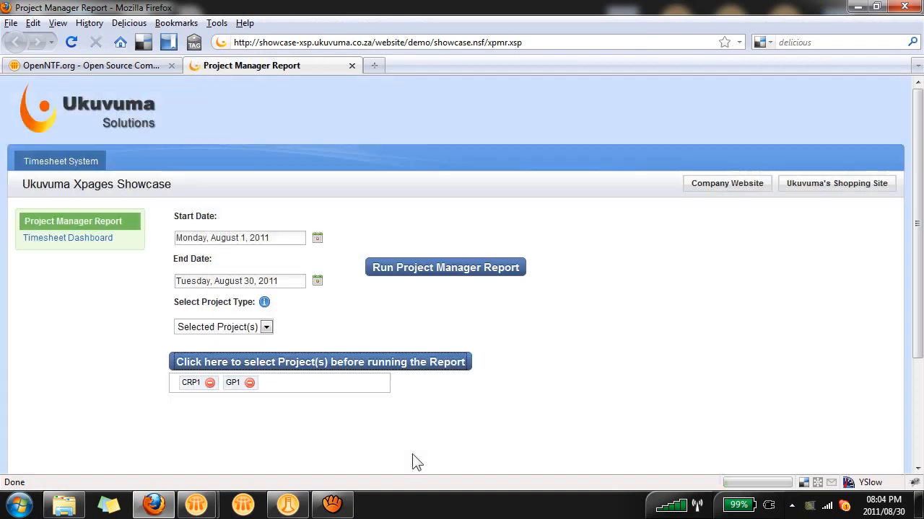
mouse_move(290, 397)
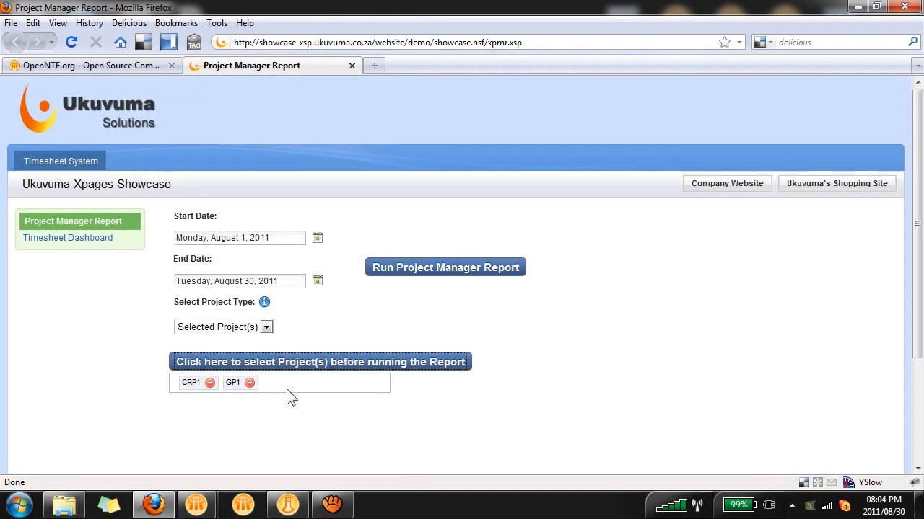
mouse_move(303, 390)
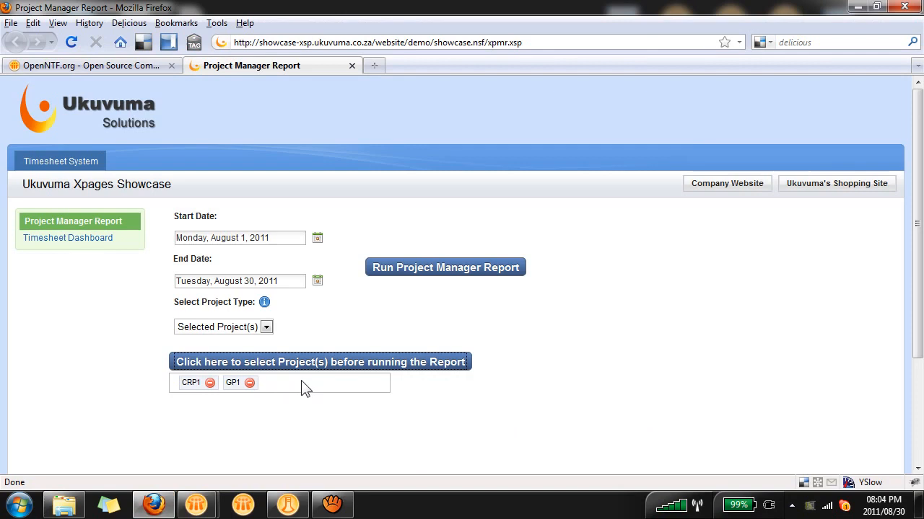
mouse_move(311, 395)
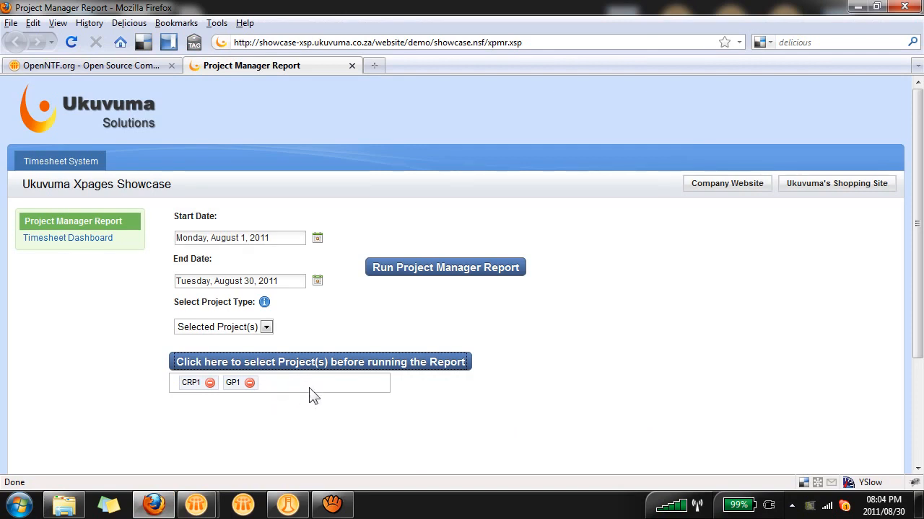
mouse_move(387, 368)
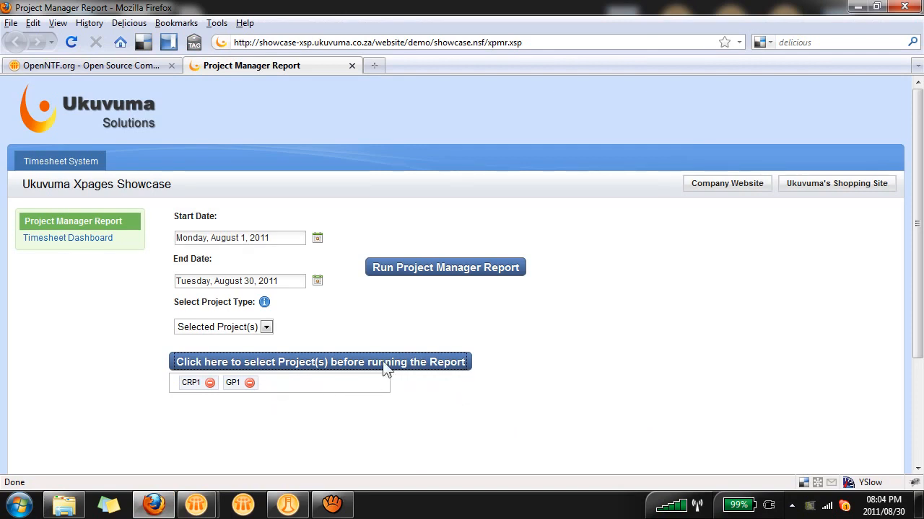
mouse_move(418, 411)
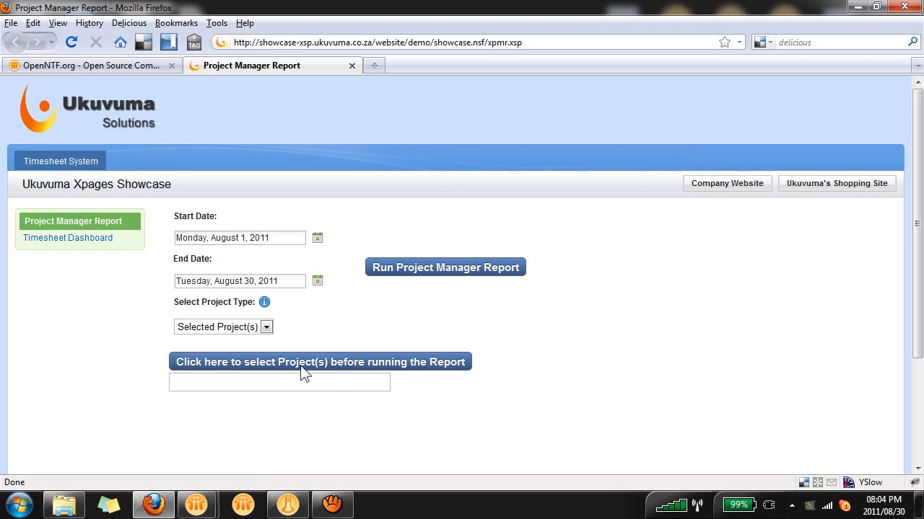
mouse_move(321, 374)
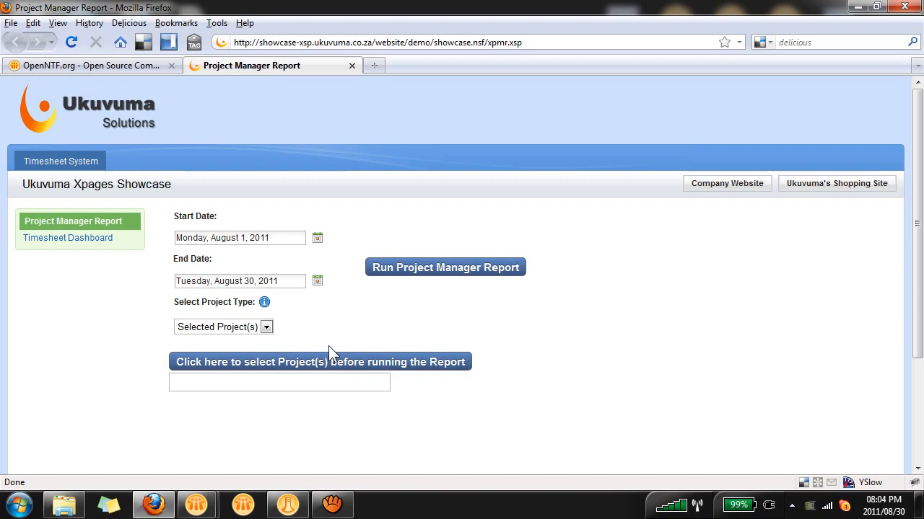
mouse_move(330, 364)
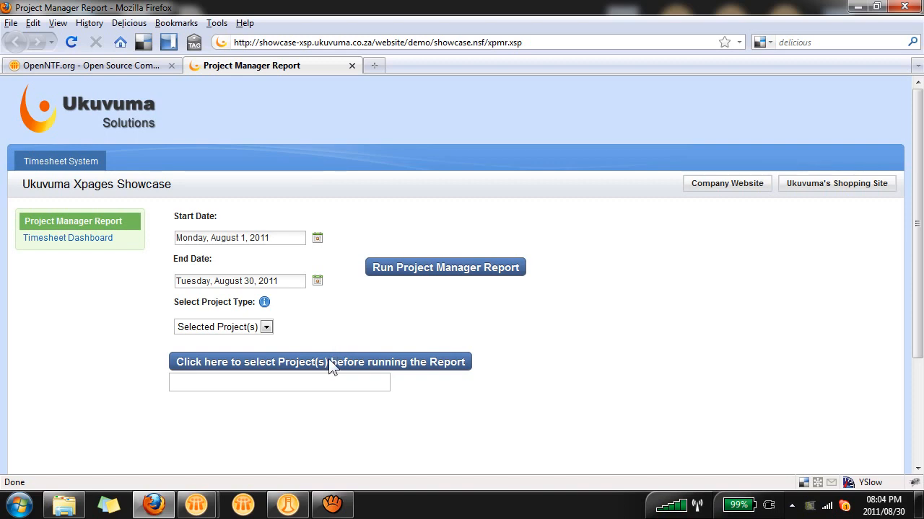
mouse_move(353, 370)
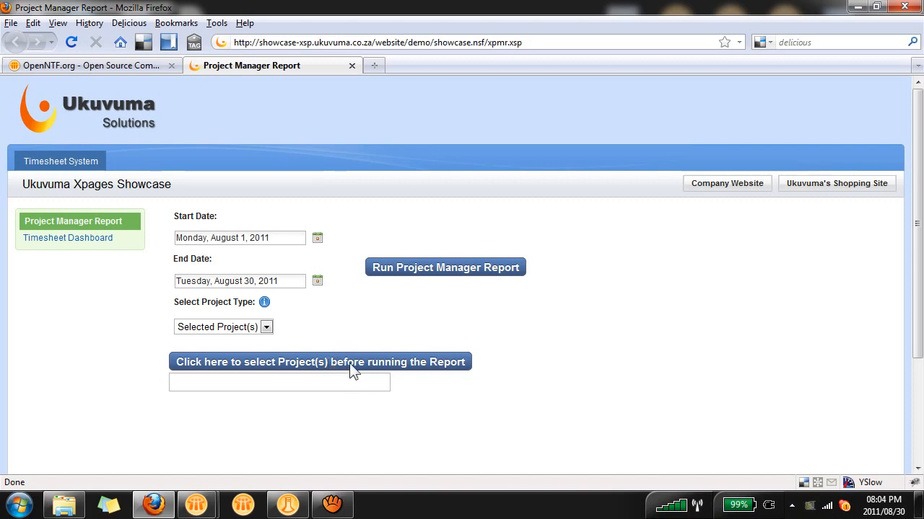
left_click(320, 361)
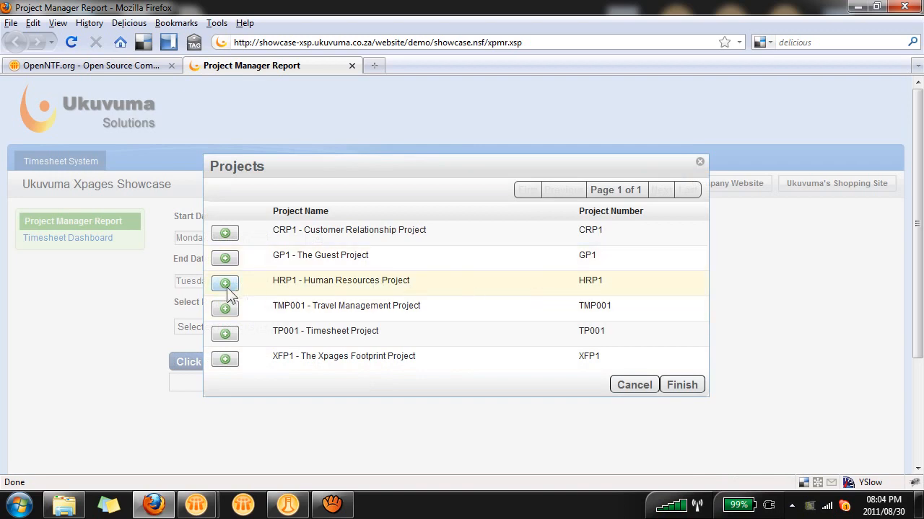
left_click(225, 280)
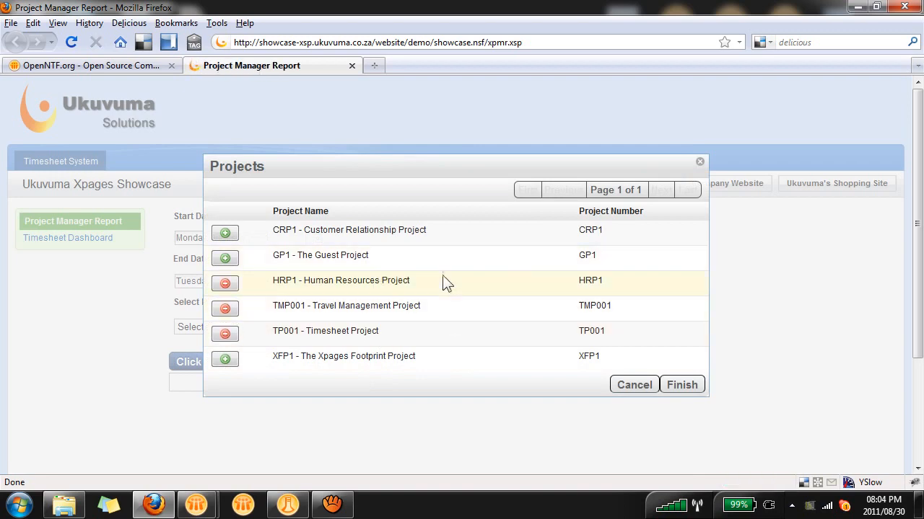
left_click(681, 384)
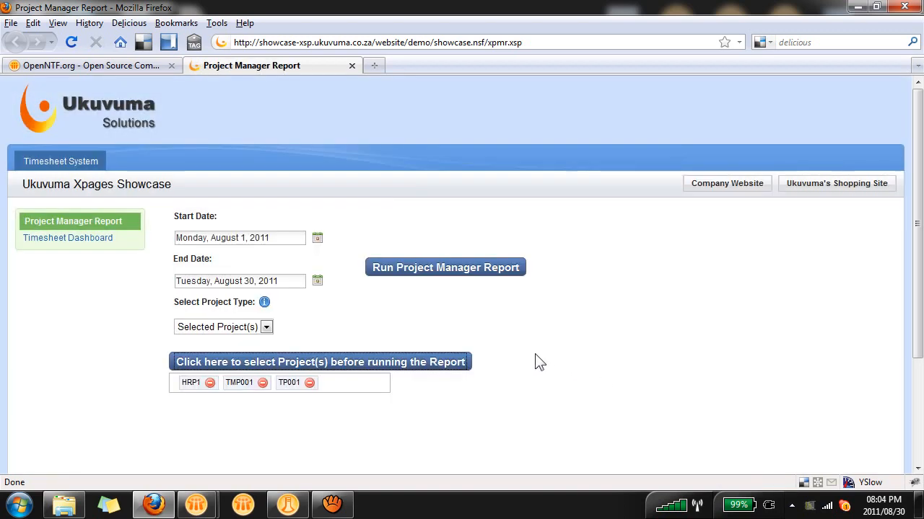
left_click(197, 504)
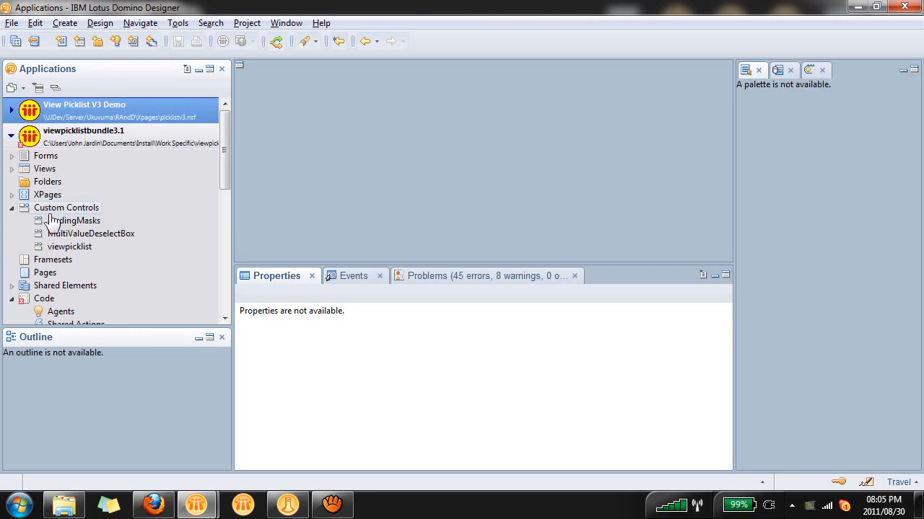
mouse_move(58, 217)
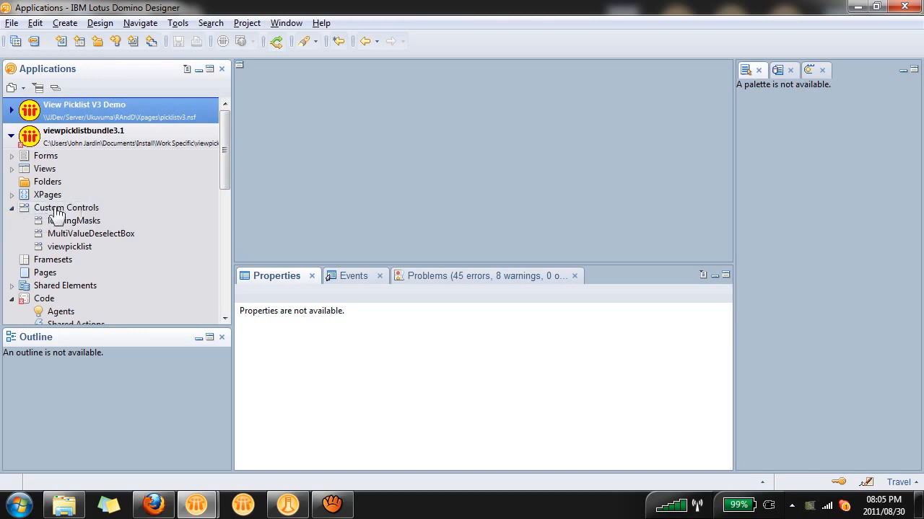
Review the picklist bundle's resources, including loaderimg2.gif and delete.png.
double_click(67, 208)
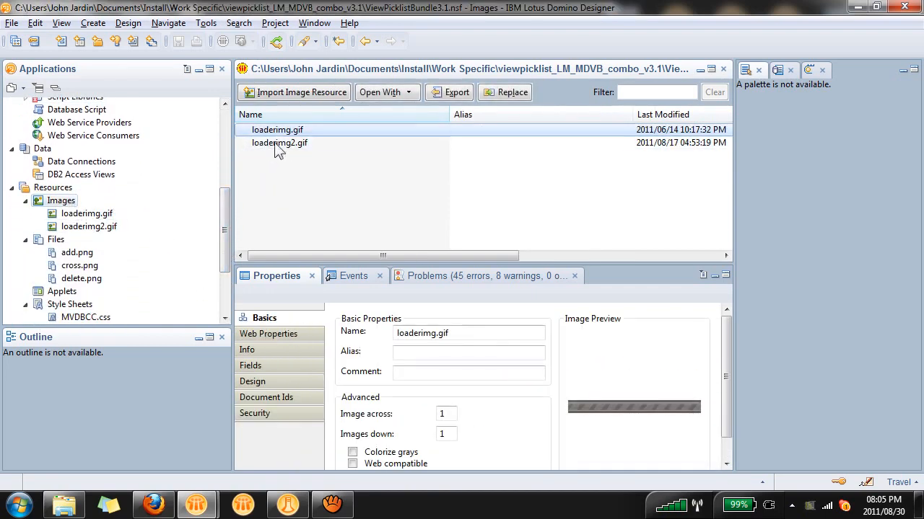
left_click(55, 240)
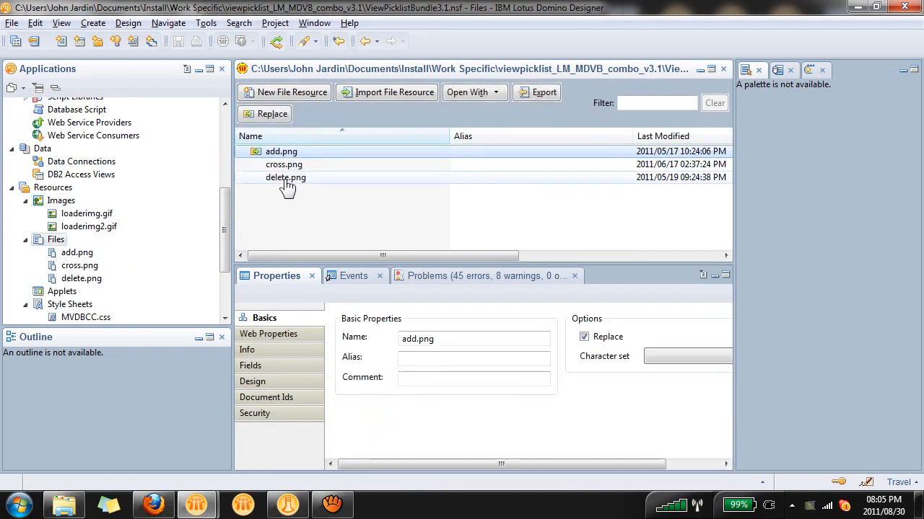
left_click(70, 303)
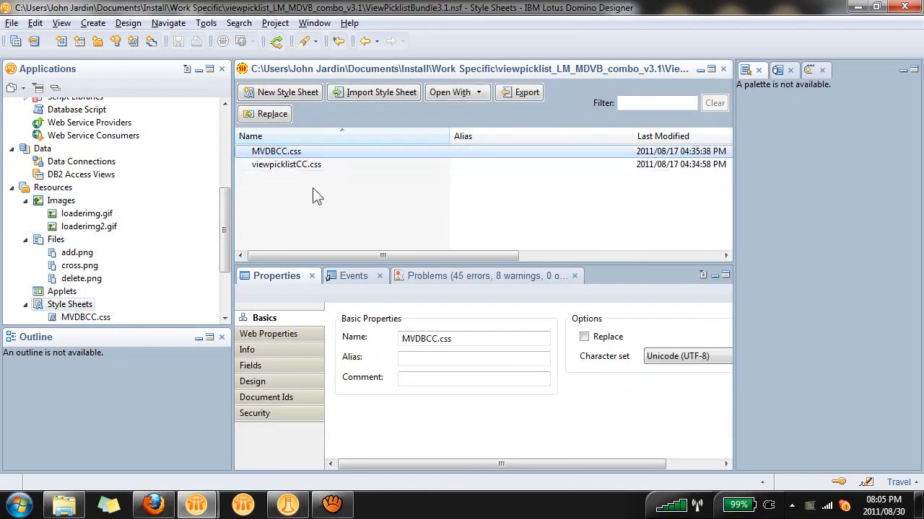
mouse_move(225, 223)
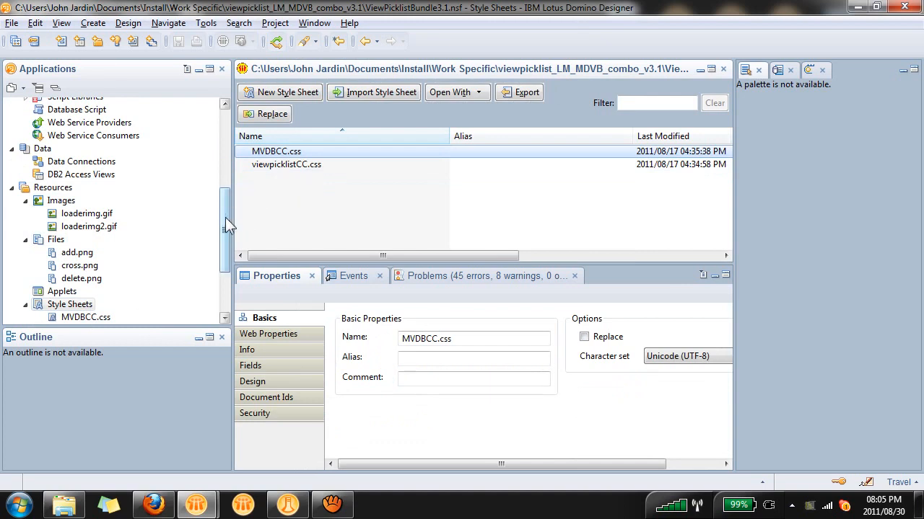
Collapse the bundle, expand View Picklist V3 Demo and show its views.
left_click(84, 129)
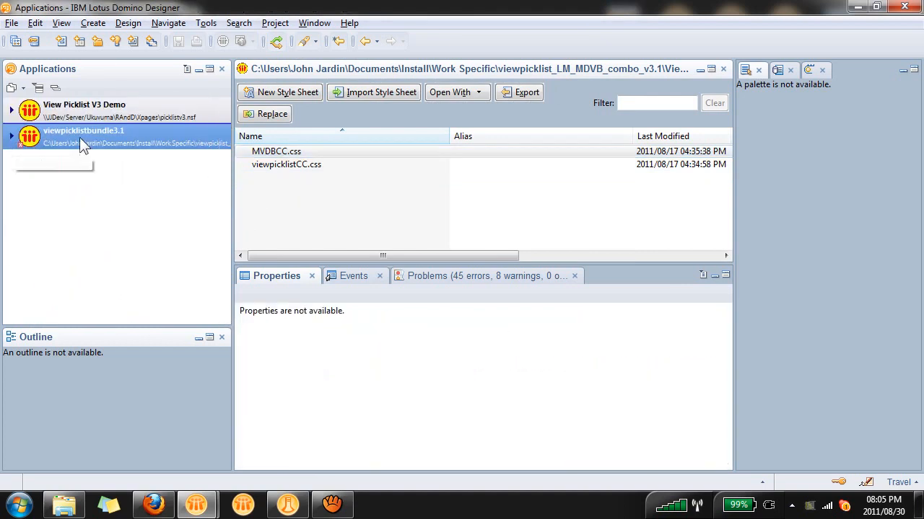
left_click(12, 110)
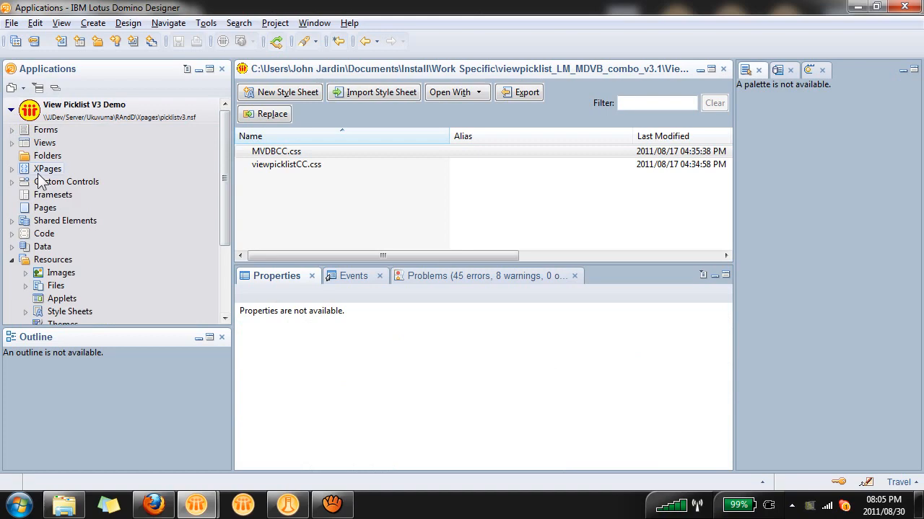
left_click(83, 104)
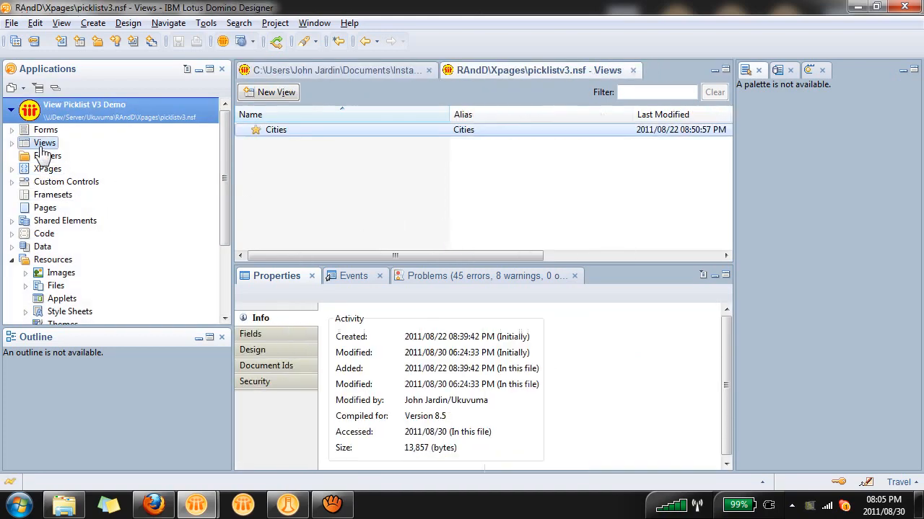
left_click(276, 130)
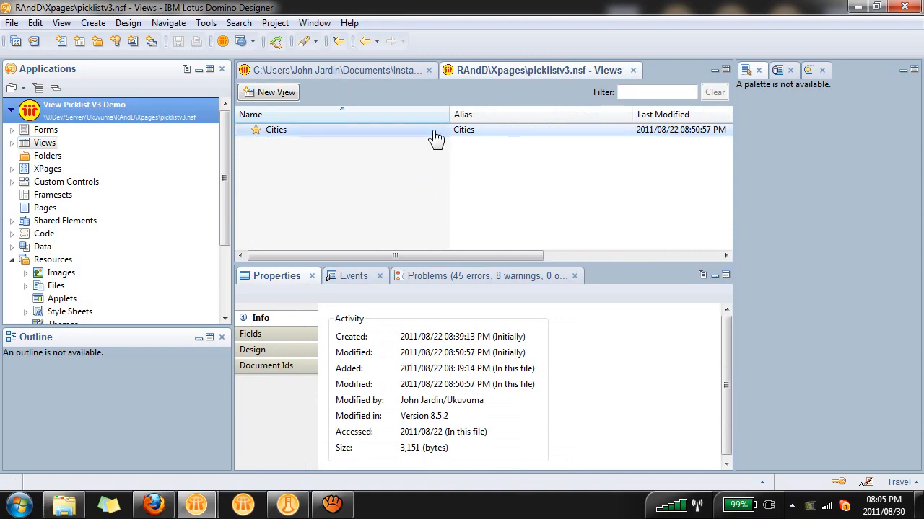
double_click(276, 130)
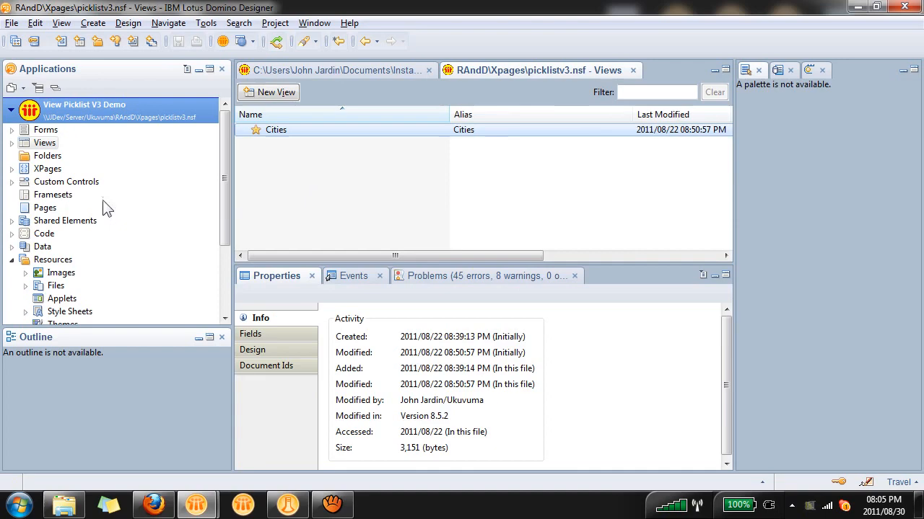
Create a new XPage named xPicklist in the View Picklist V3 Demo application.
left_click(48, 167)
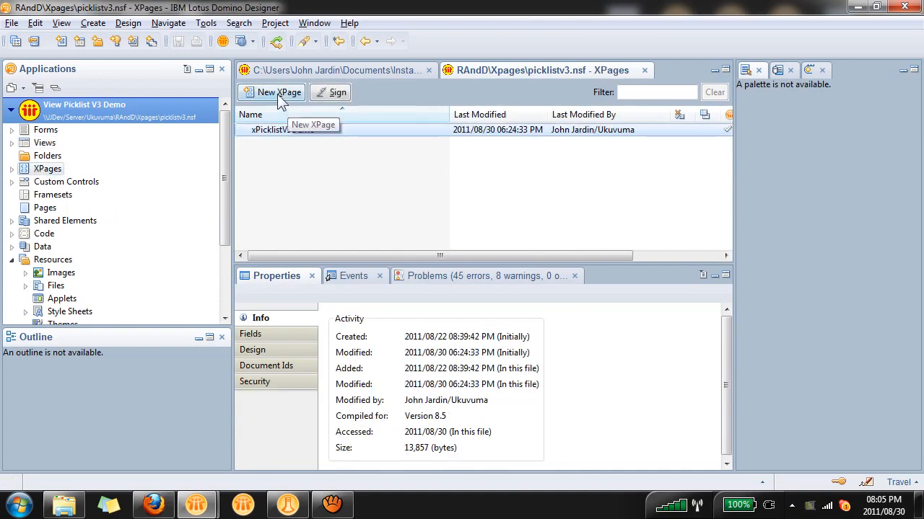
left_click(277, 92)
type("xPicklist")
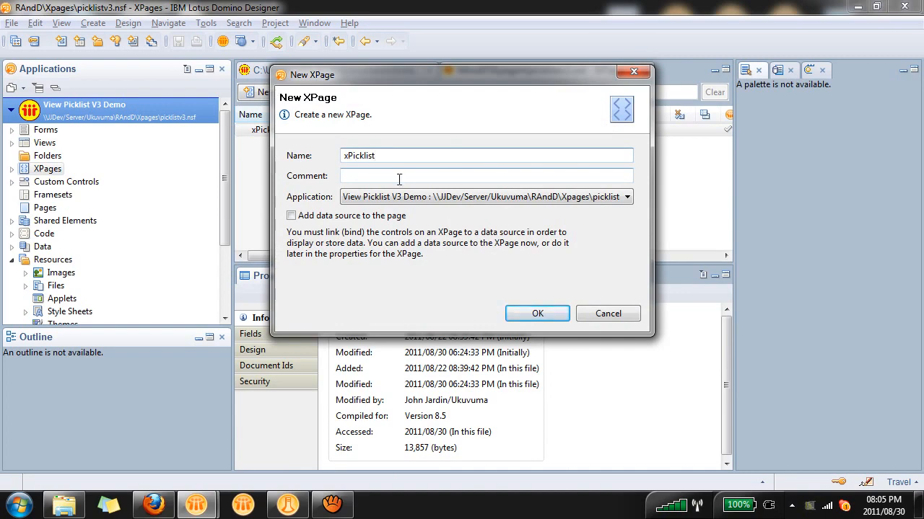
left_click(537, 313)
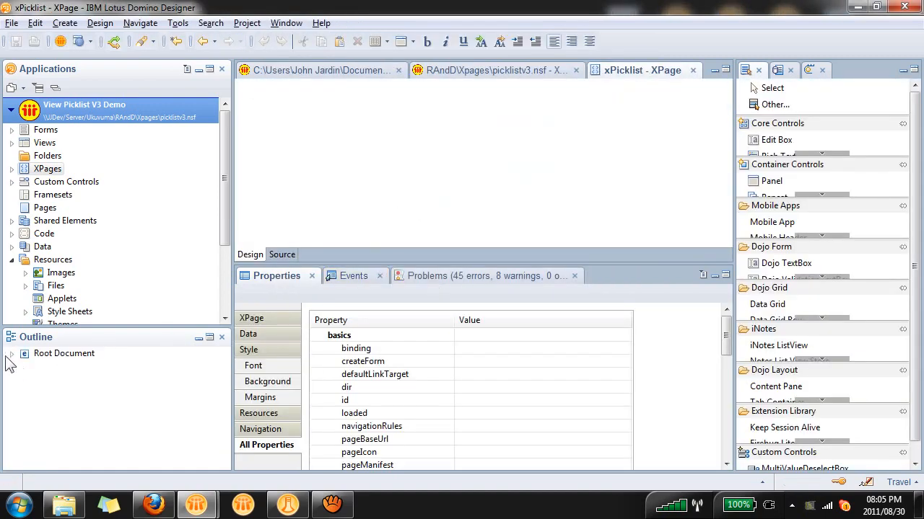
Set the xPicklist page's dojoParseOnLoad property to true.
left_click(11, 354)
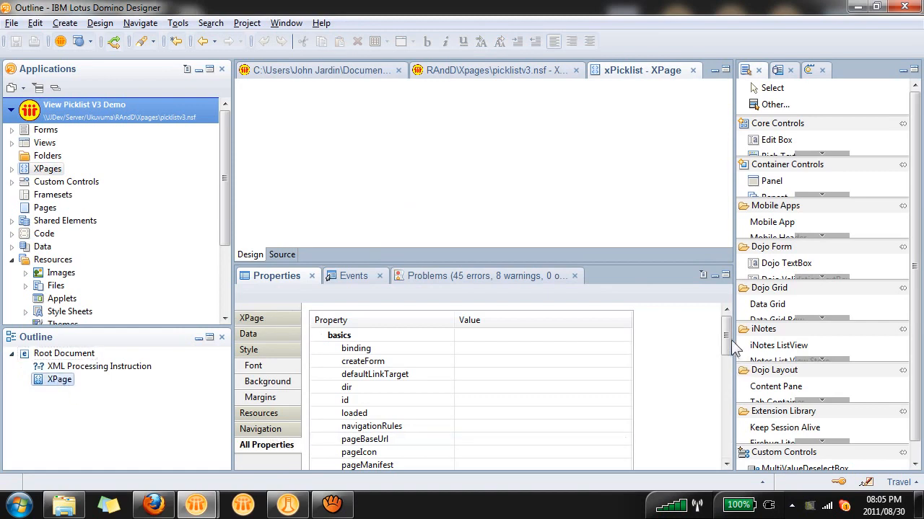
scroll("down", 3)
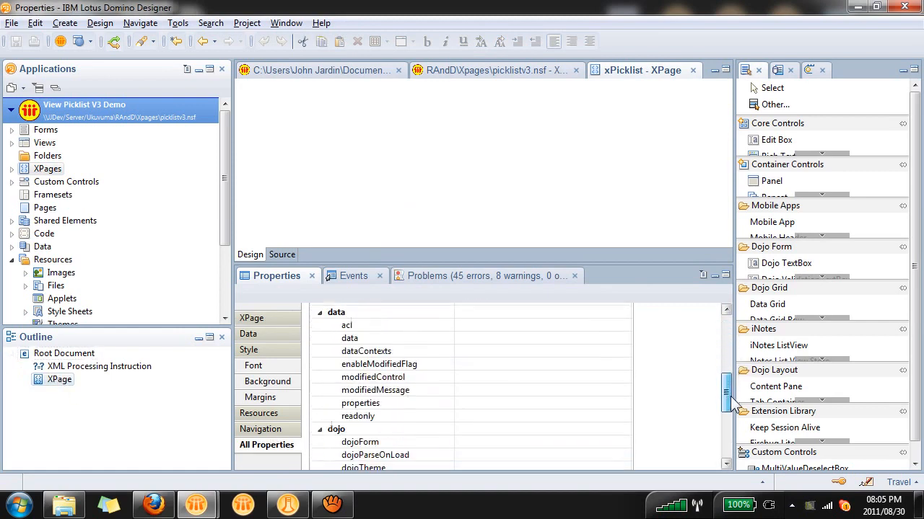
left_click(610, 388)
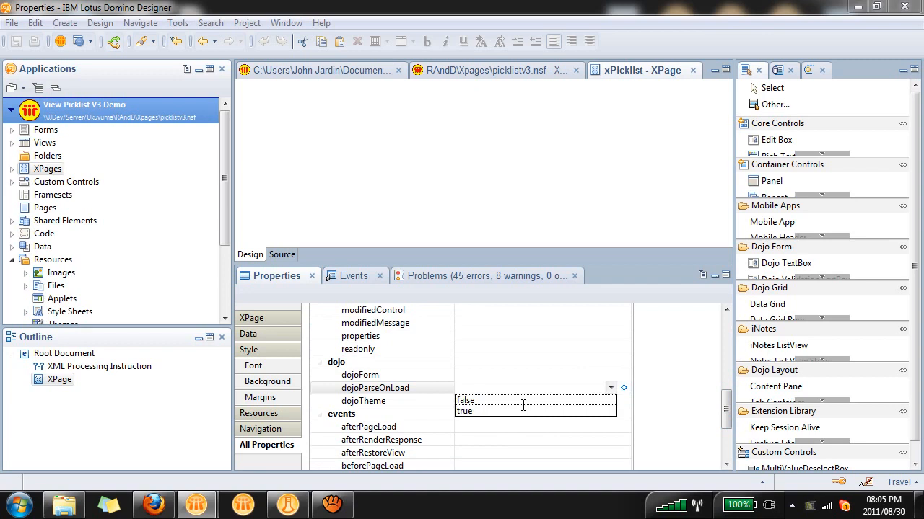
left_click(464, 411)
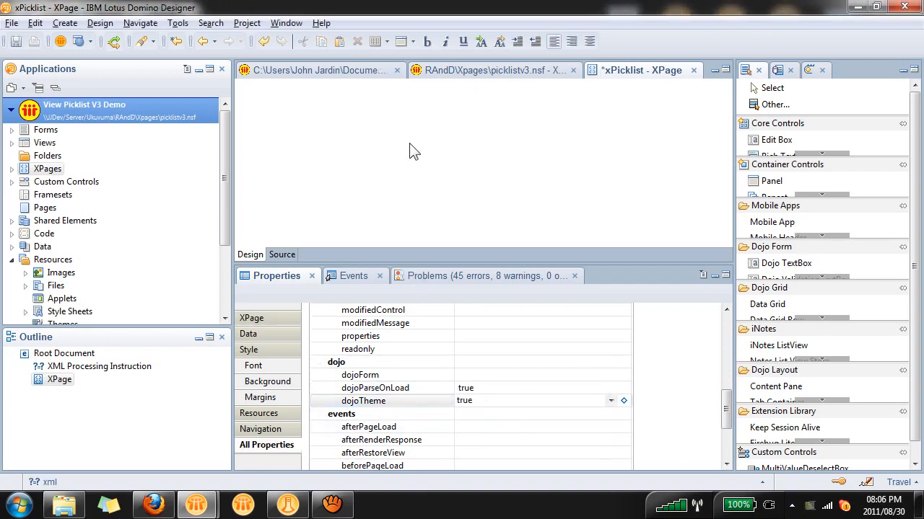
Add a Domino View data source on the Cities view to the page.
left_click(248, 333)
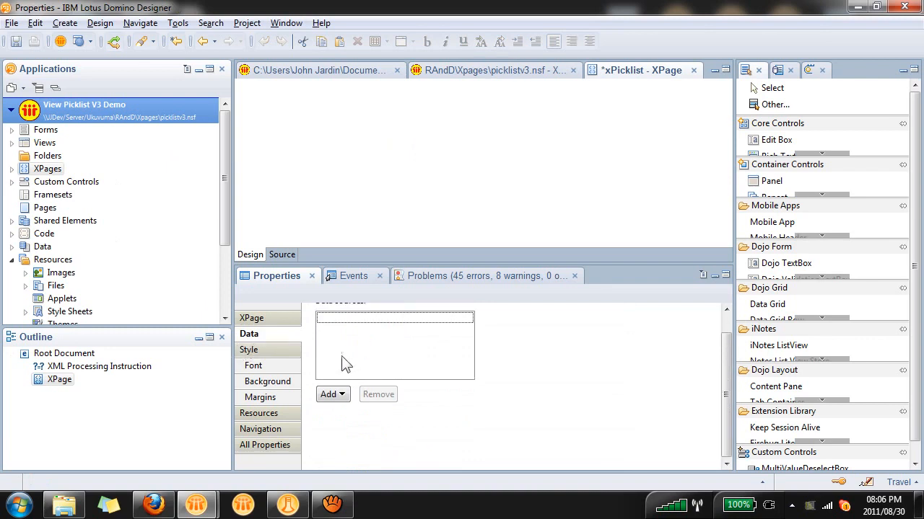
left_click(329, 394)
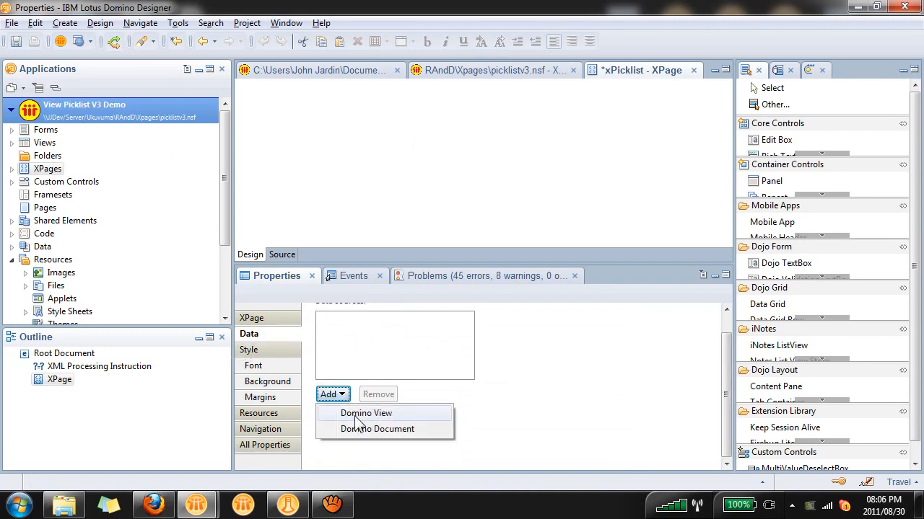
left_click(366, 412)
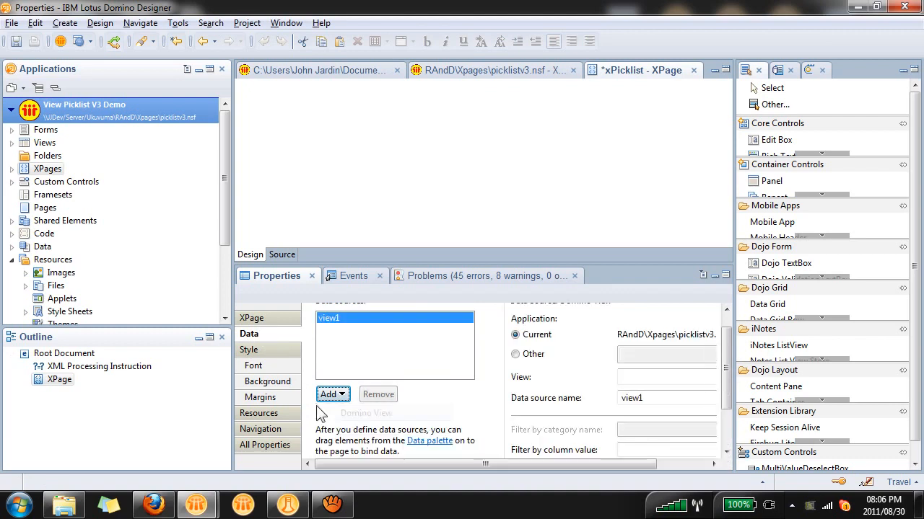
left_click(679, 377)
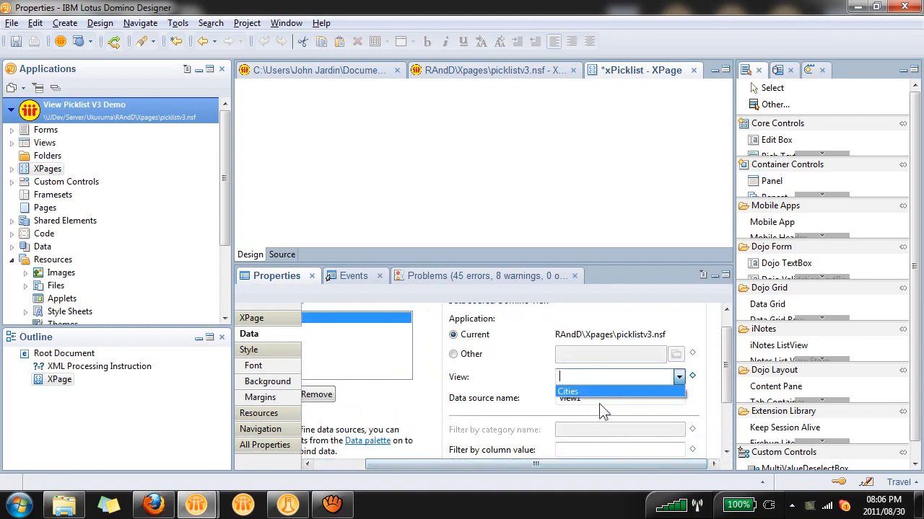
left_click(569, 391)
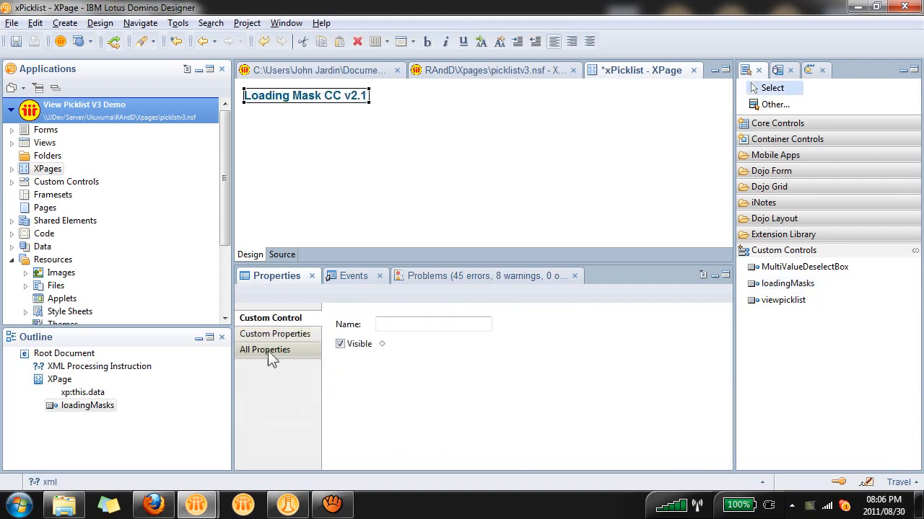
Set the loading mask's imageSource and startupImage to loaderimg.gif.
left_click(264, 350)
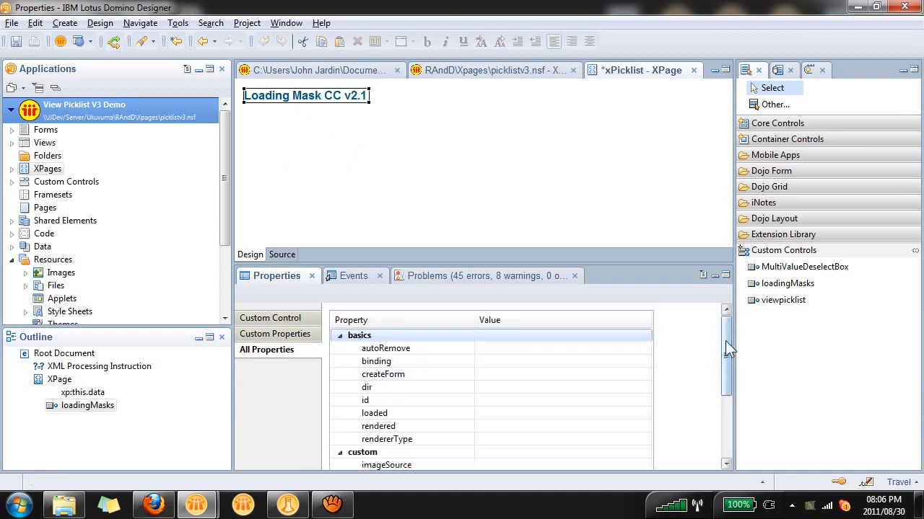
scroll("down", 3)
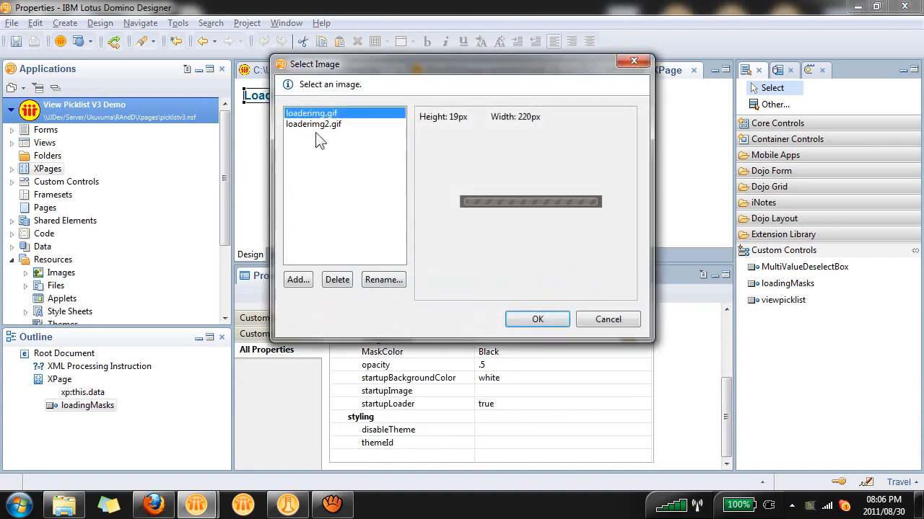
left_click(537, 319)
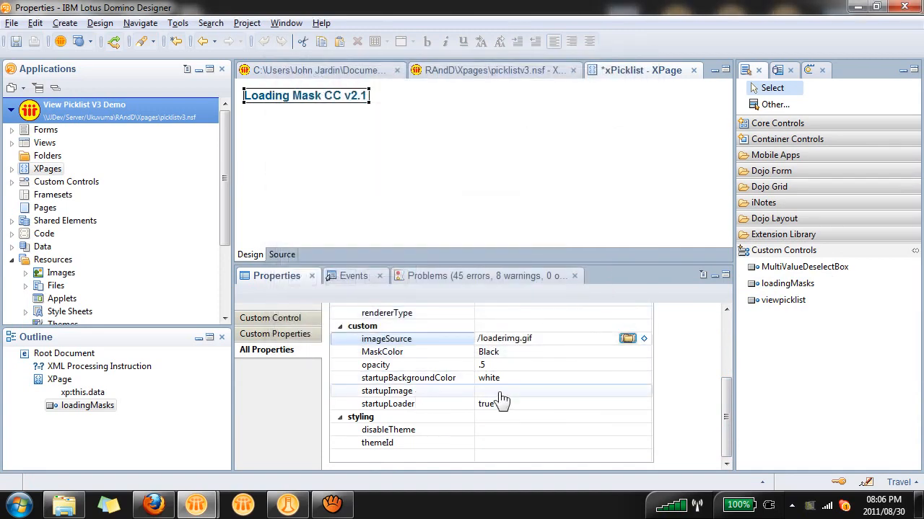
left_click(626, 390)
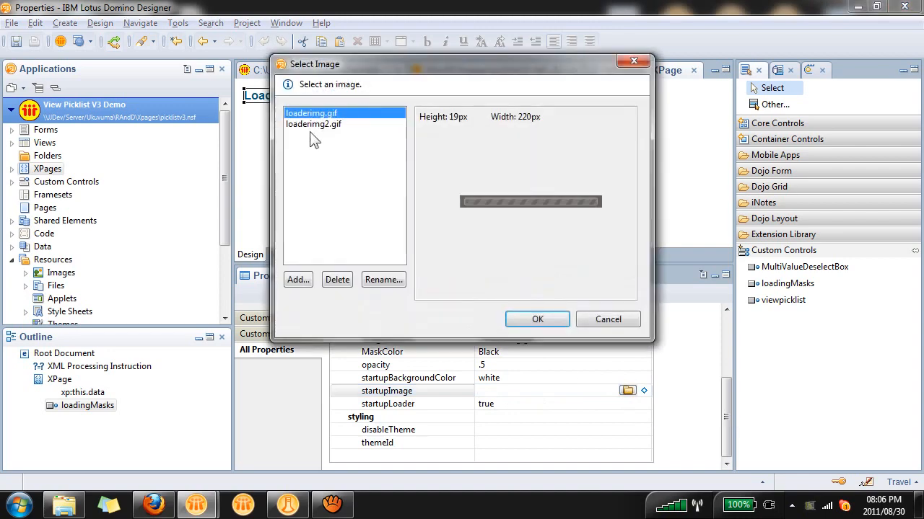
left_click(537, 319)
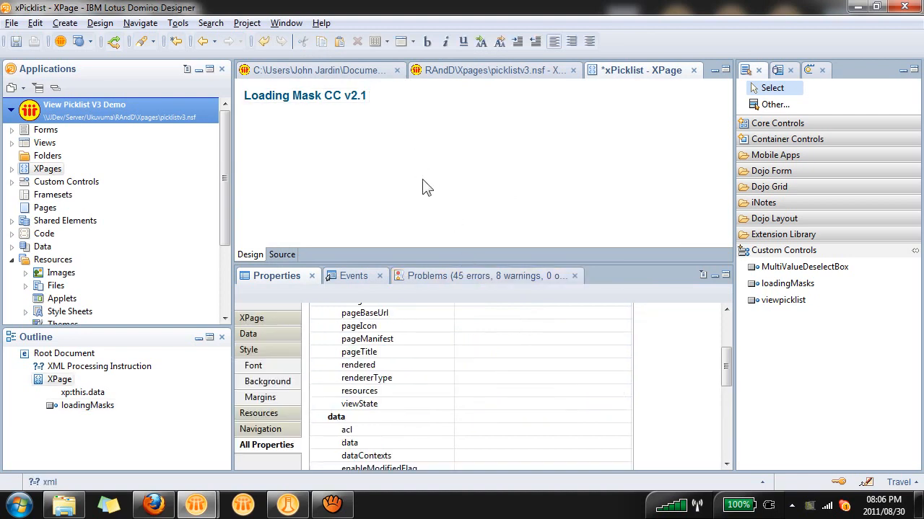
Insert a panel named myPanel holding a computed field named myCities.
left_click(786, 139)
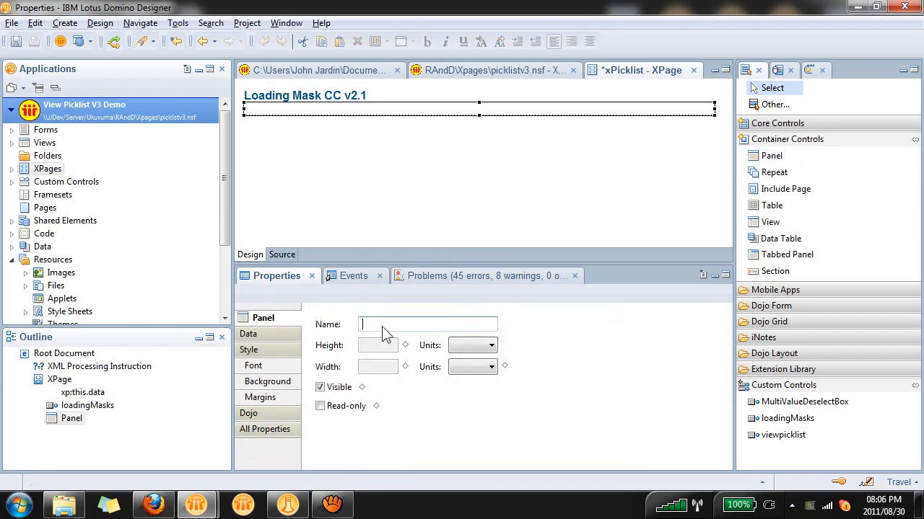
type("myPanel")
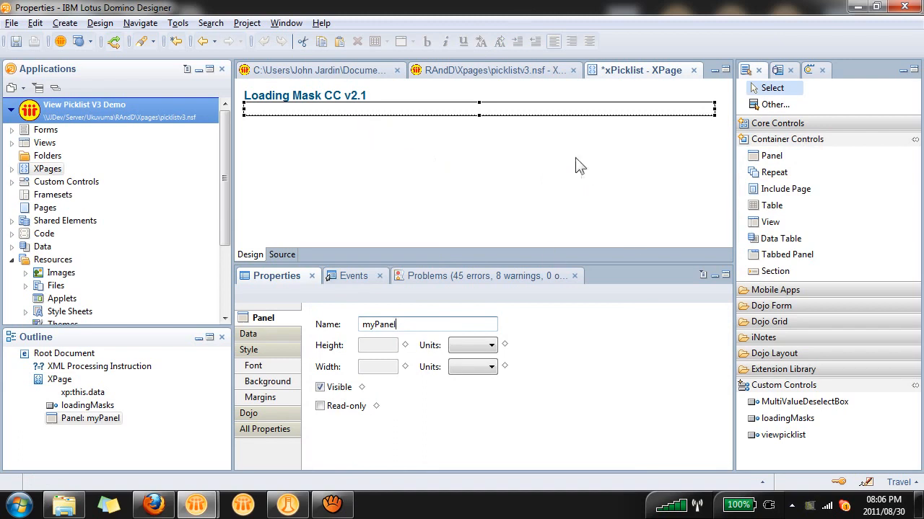
mouse_move(733, 383)
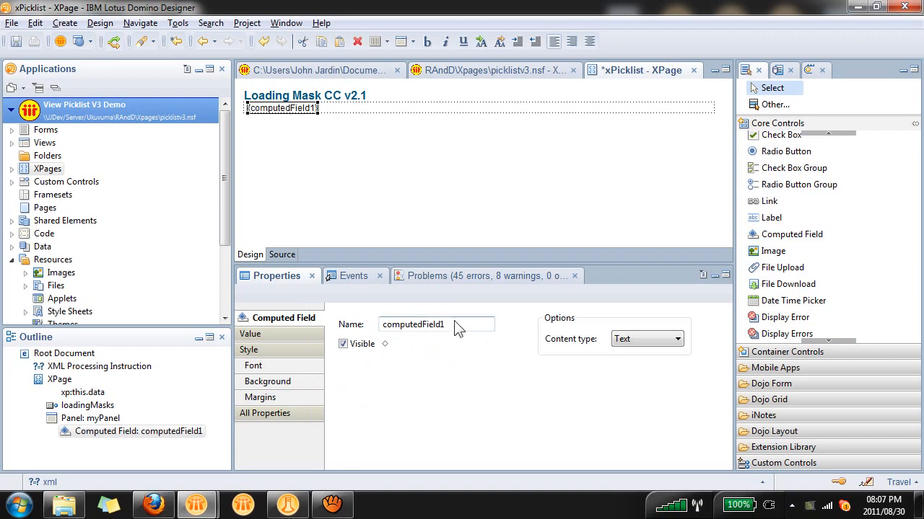
type("myCities")
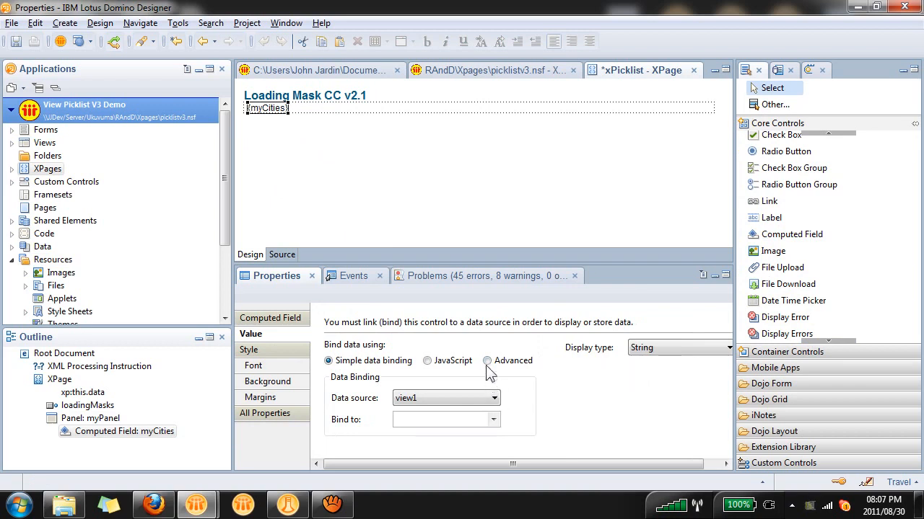
Bind myCities to the view-scoped variable Cities via Advanced scoped-variable binding.
left_click(487, 361)
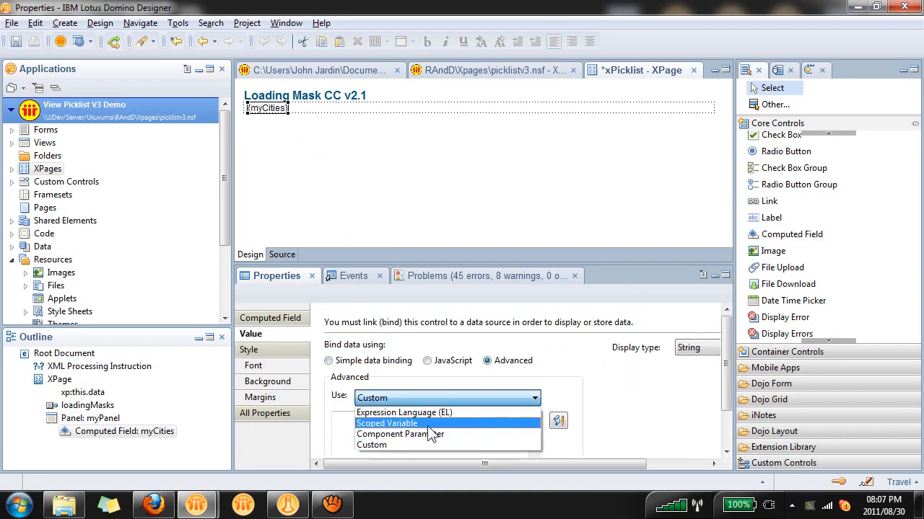
left_click(386, 423)
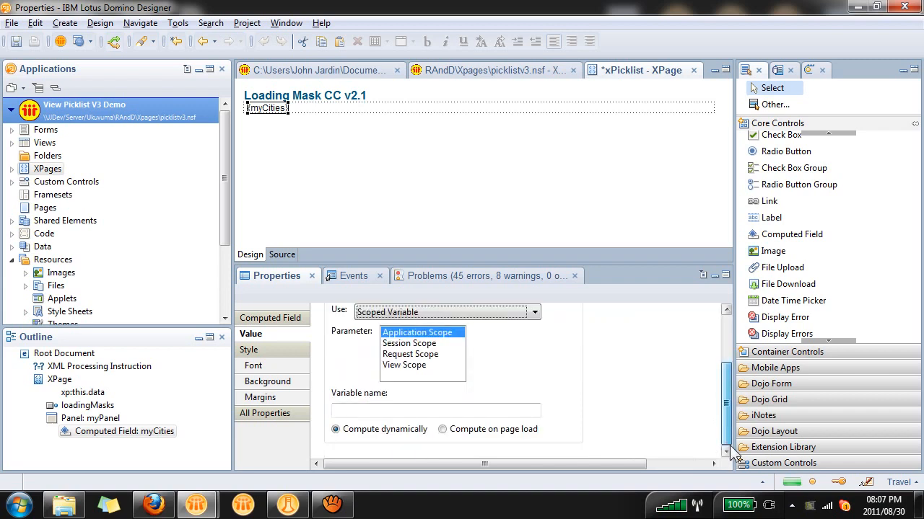
left_click(404, 365)
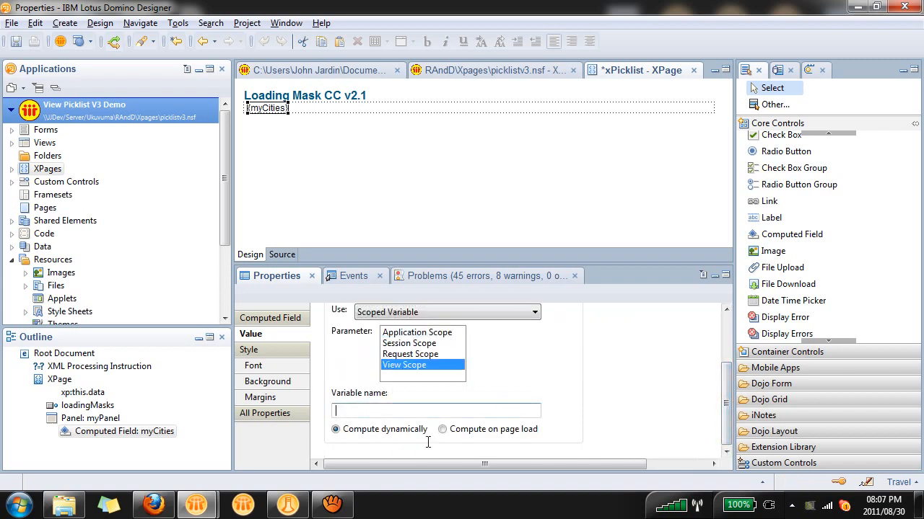
type("Cities")
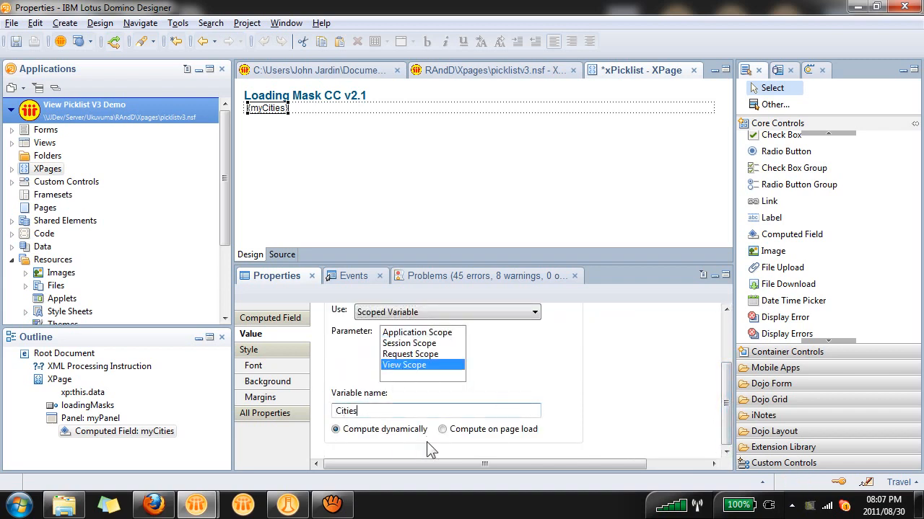
mouse_move(375, 185)
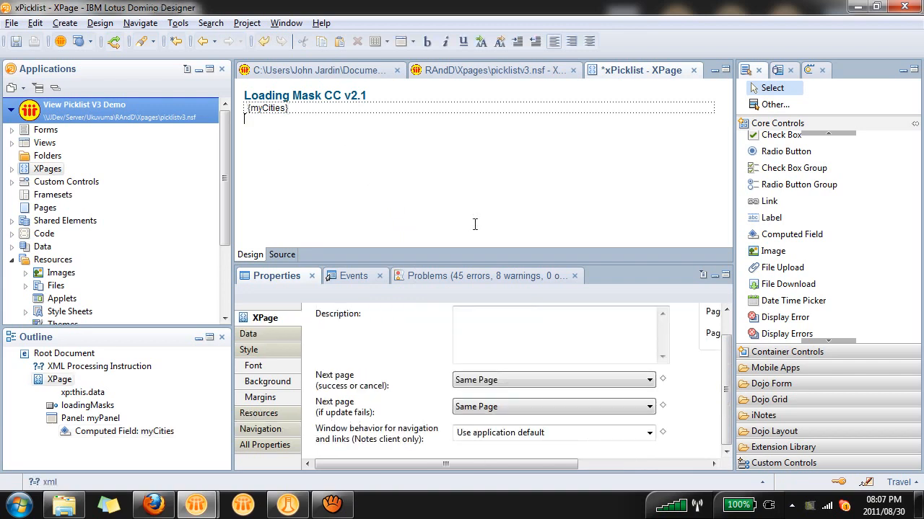
Add a MultiValueDeselectBox custom control and set its id to deselect1.
left_click(784, 250)
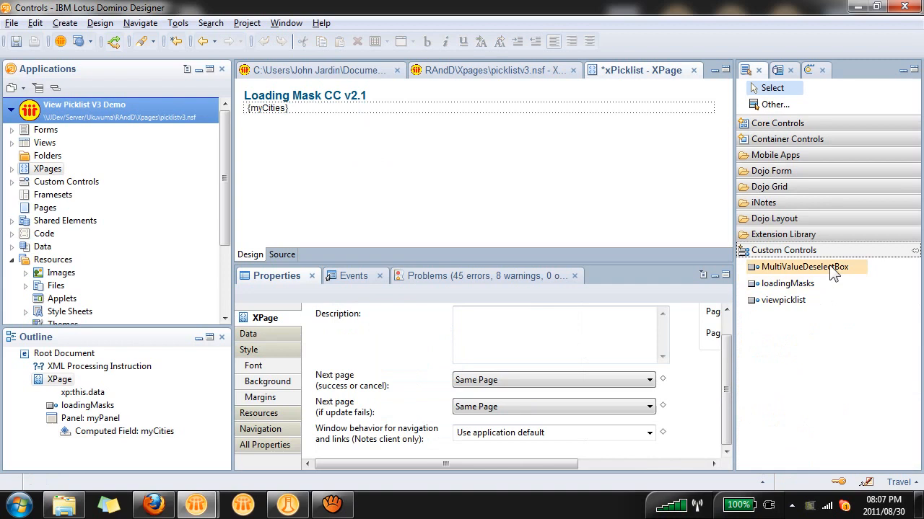
mouse_move(803, 267)
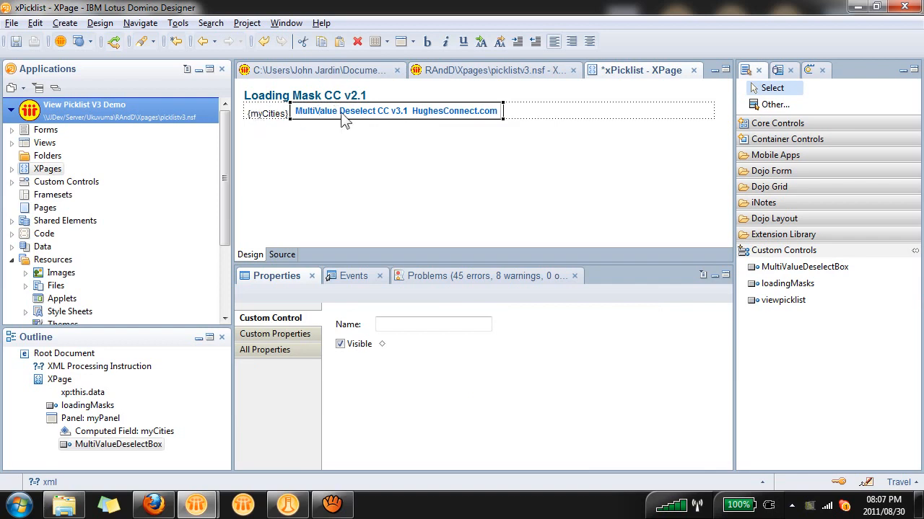
left_click(266, 351)
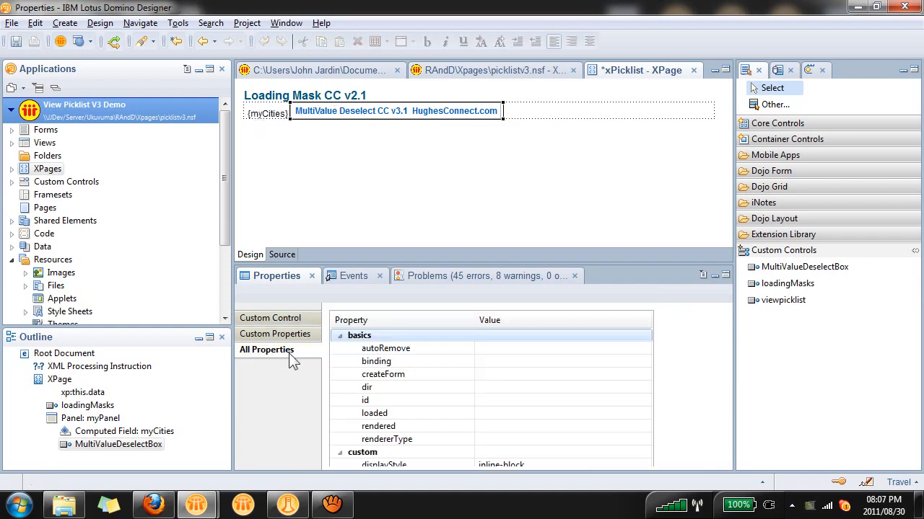
left_click(363, 399)
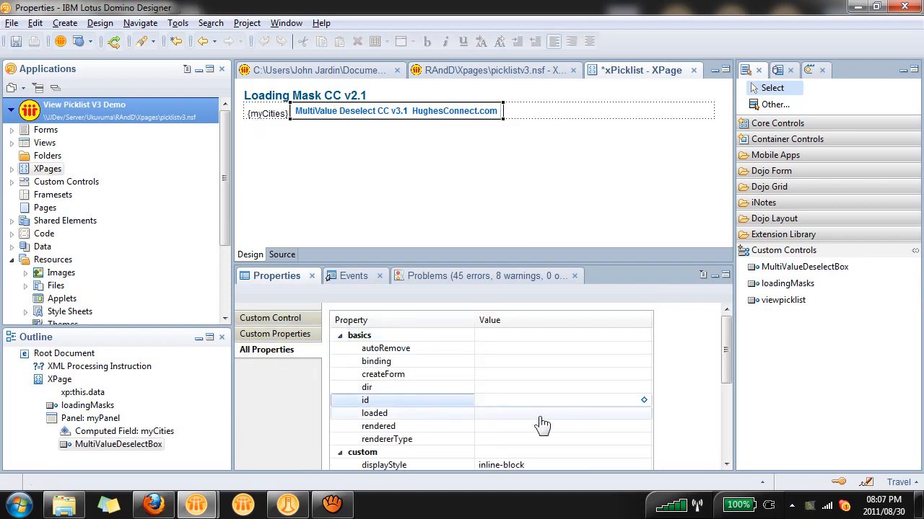
type("deselect1")
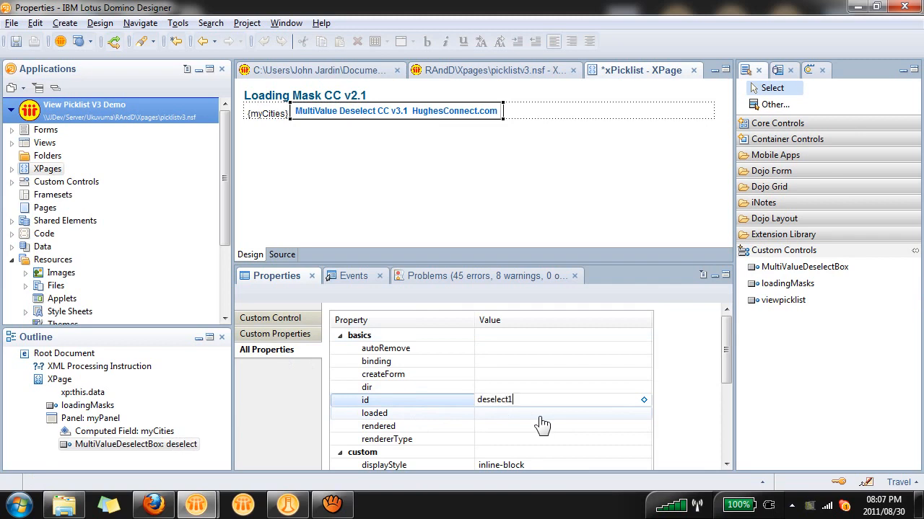
scroll("down", 3)
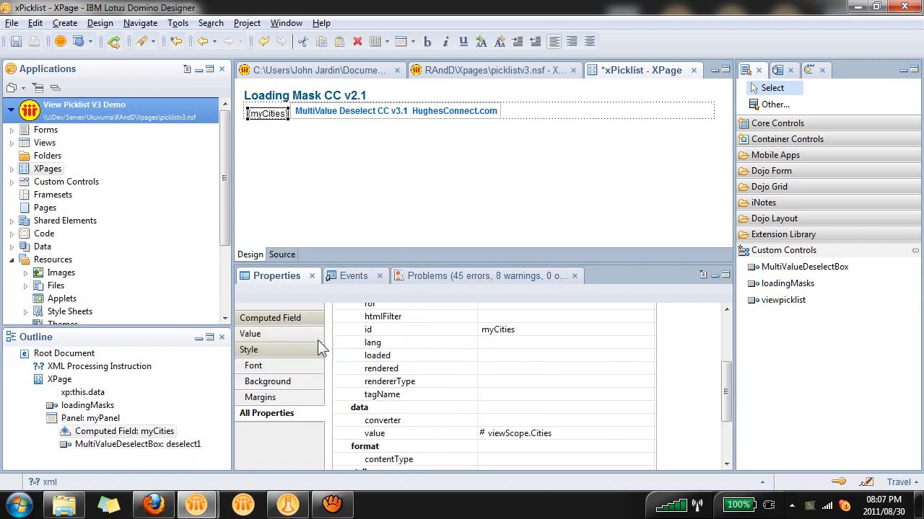
Set deselect1's fieldDataSource viewScope.Cities, fieldID myCities, removeImg ./delete.png and its removeType.
left_click(251, 333)
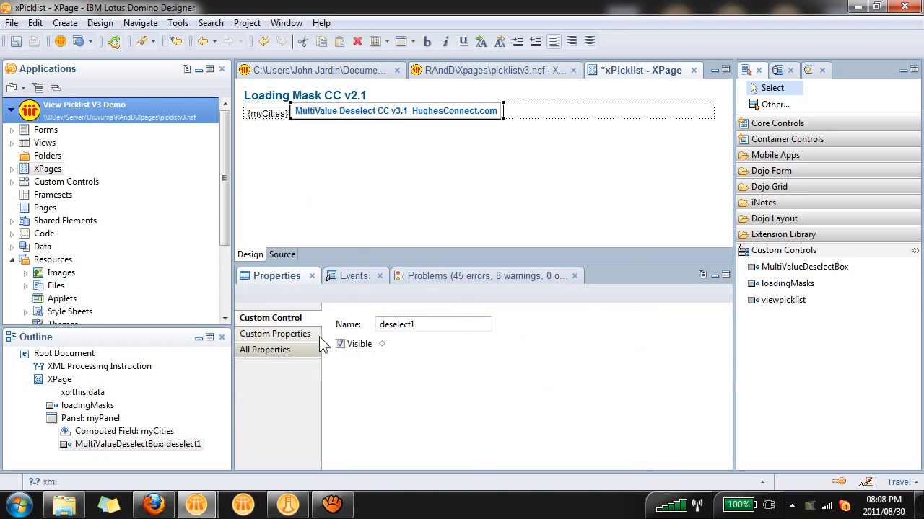
left_click(266, 349)
type("v")
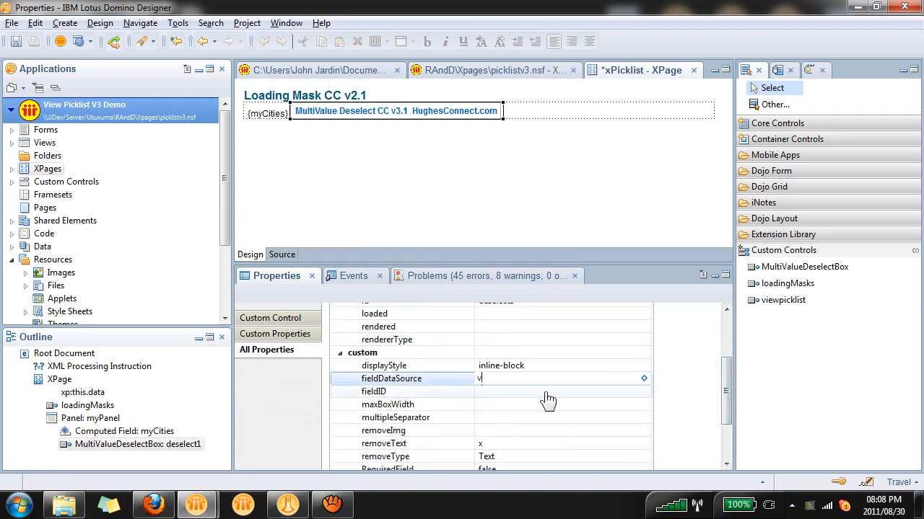
type("iewScope.Cities")
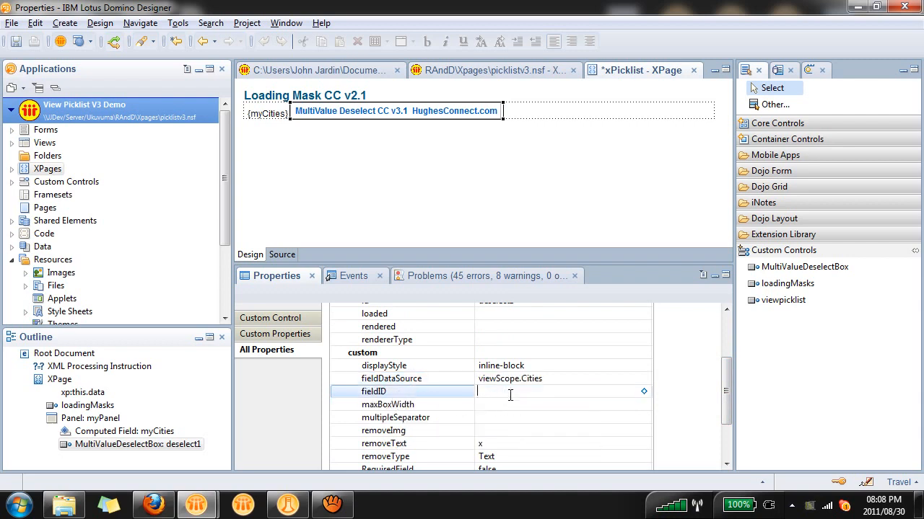
type("myCities")
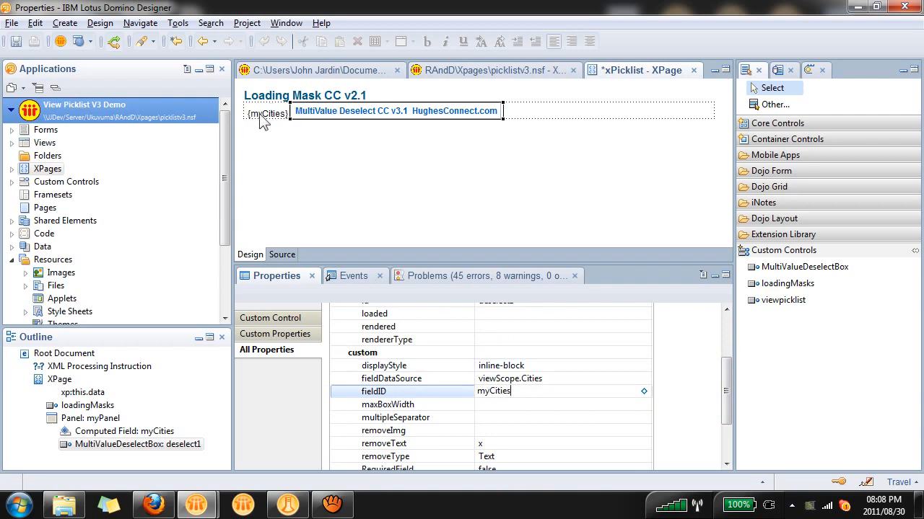
left_click(563, 417)
type(",")
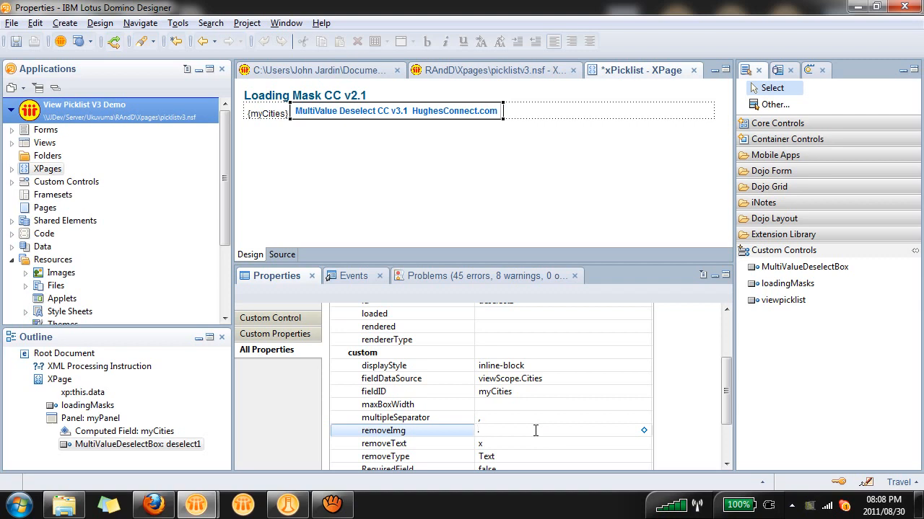
type("/delete.png")
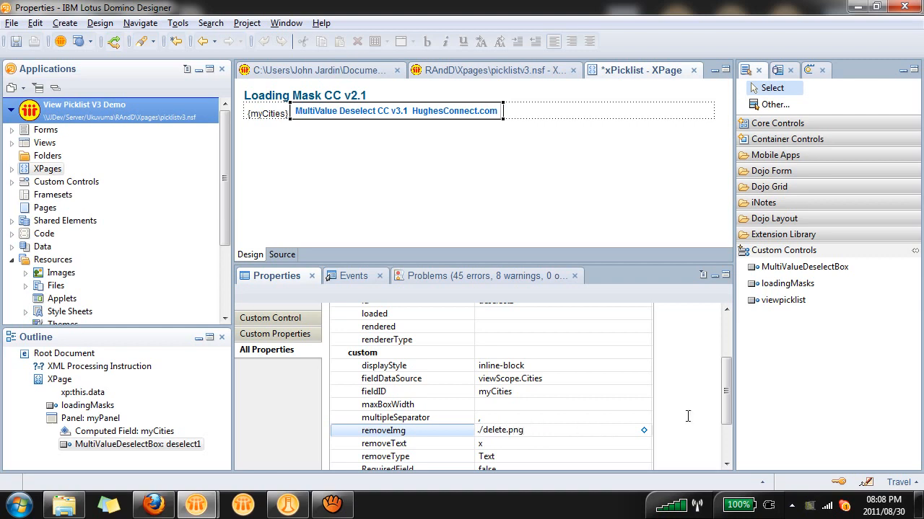
scroll("down", 3)
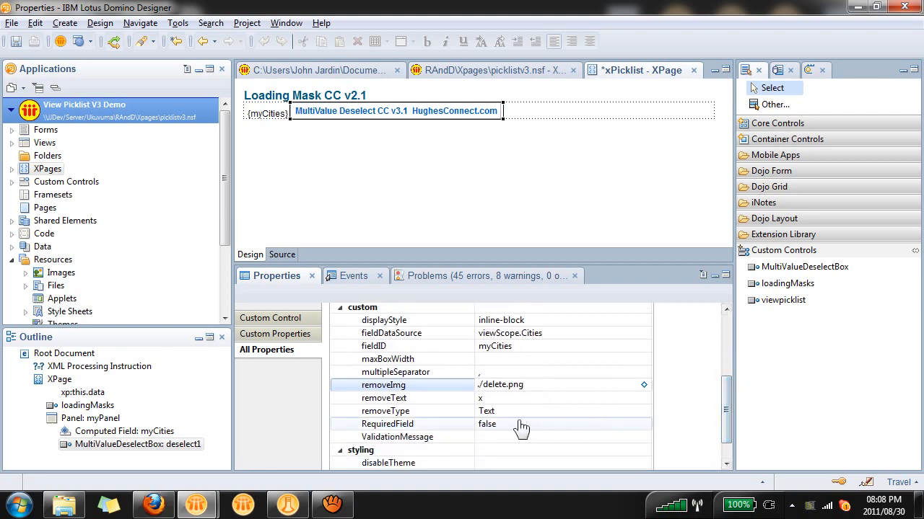
left_click(629, 410)
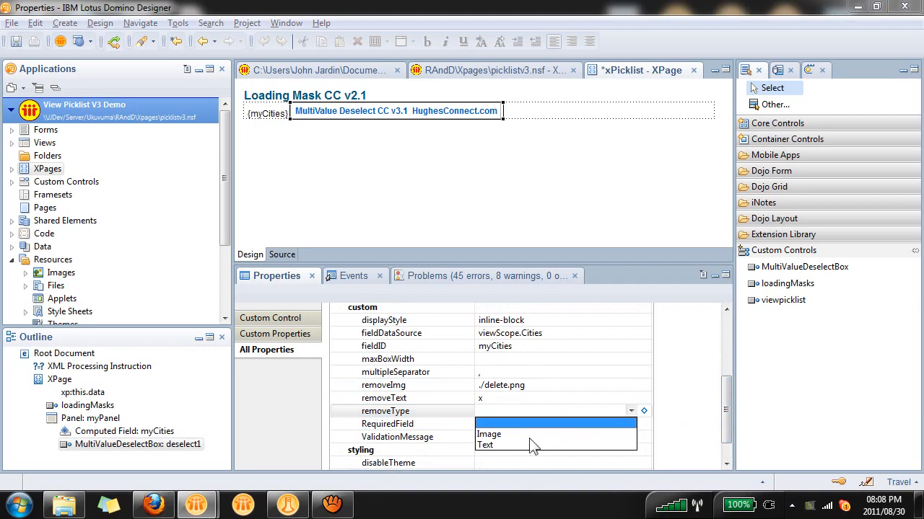
left_click(488, 433)
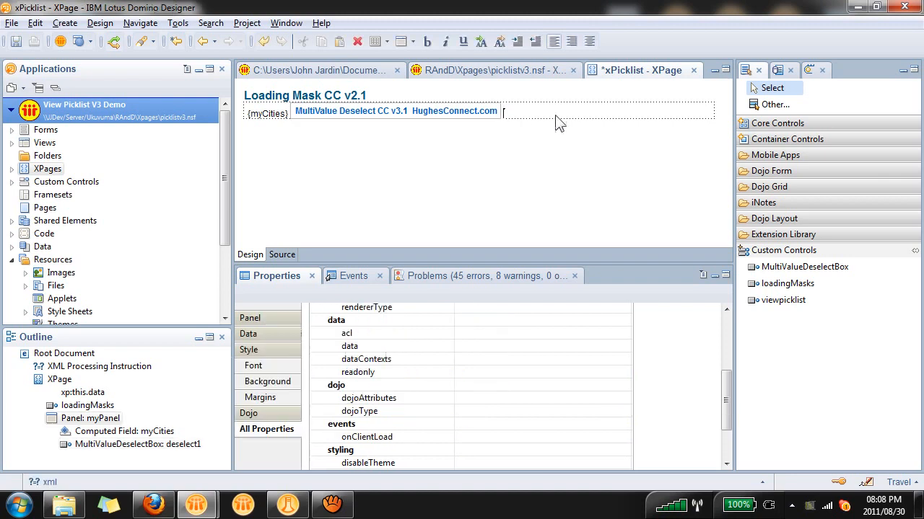
mouse_move(783, 299)
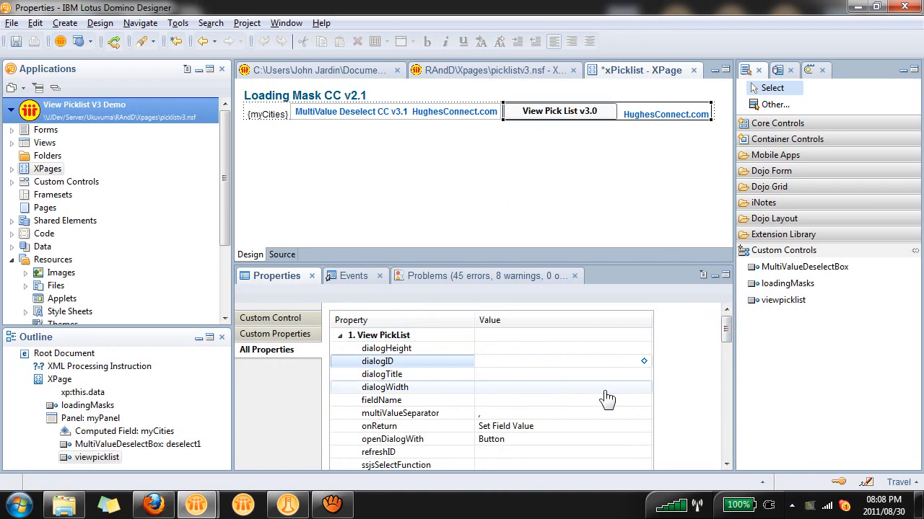
Set the View Pick List's dialogID to dialog1.
type("dialog1")
left_click(563, 374)
type("Select Cities")
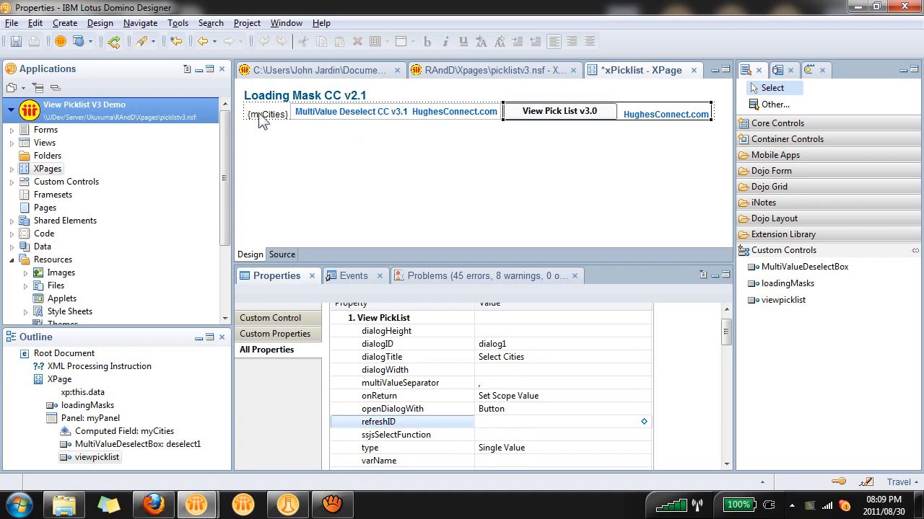
mouse_move(397, 121)
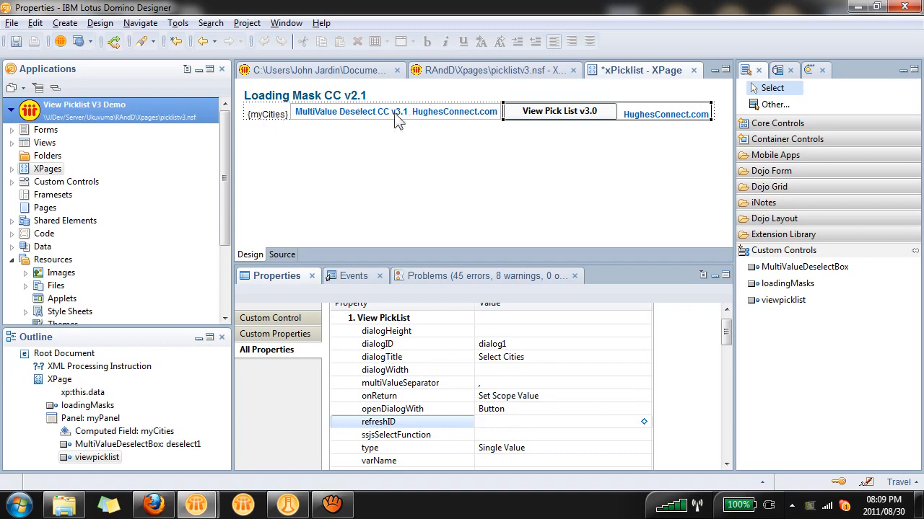
mouse_move(505, 276)
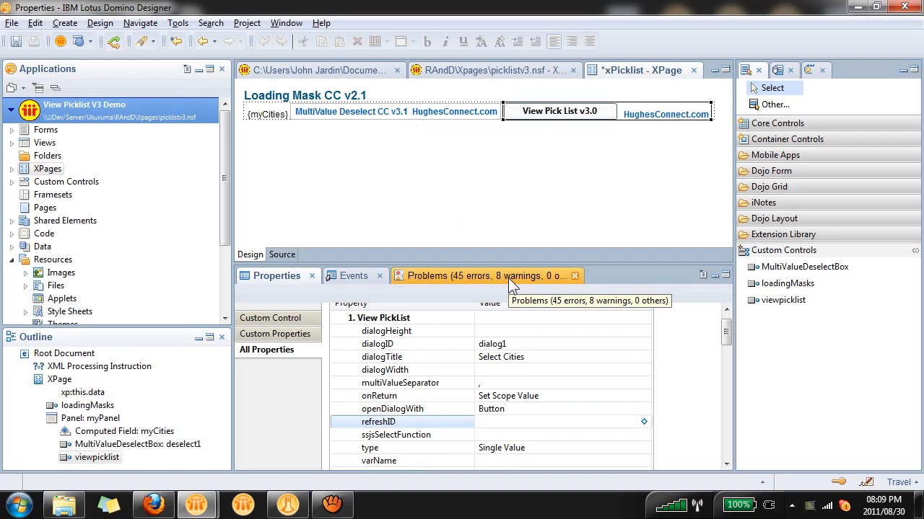
Set the View Pick List's refreshID to myPanel and varName to viewScope.Cities.
type("myPanel")
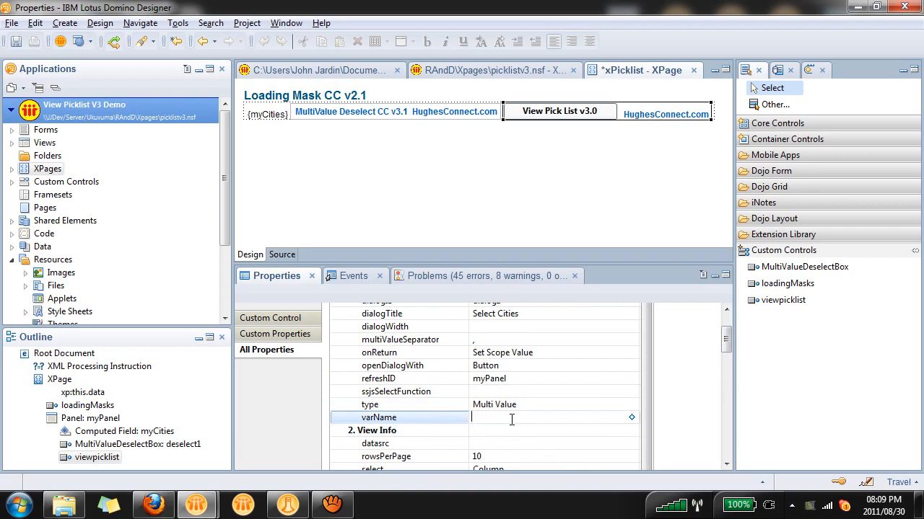
type("viewScopeCities")
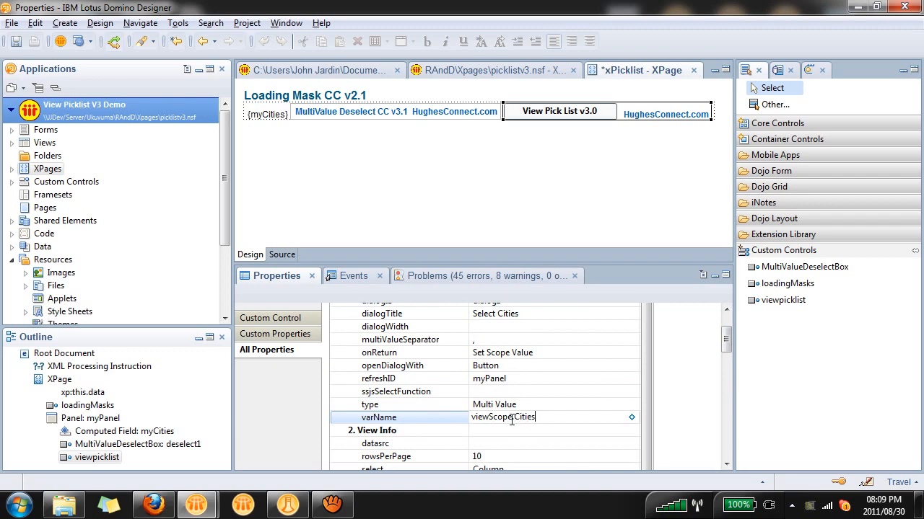
scroll("down", 3)
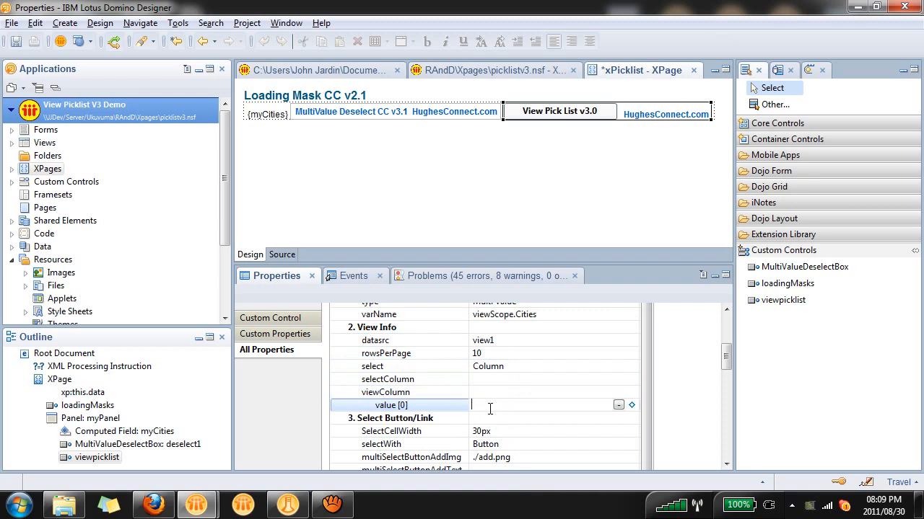
Set the picklist's select and view columns to 0 and button text to 'Select Cities'.
type("0")
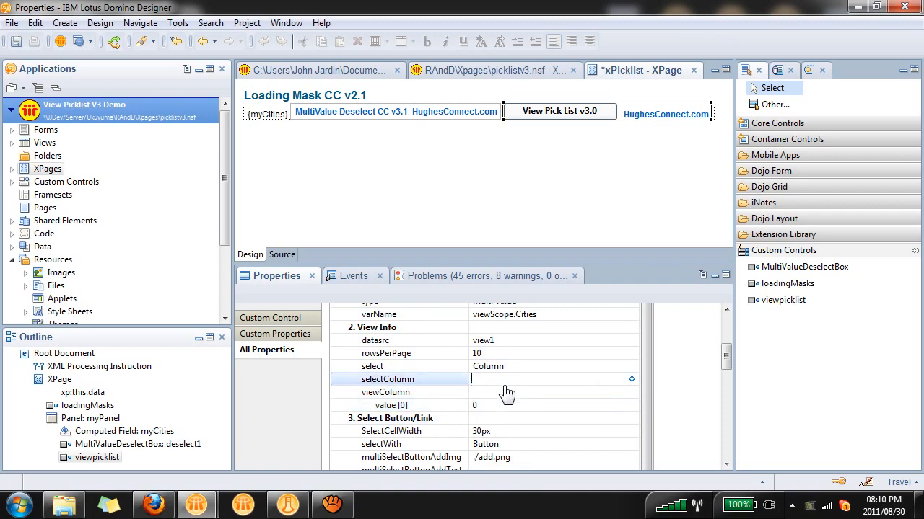
type("0")
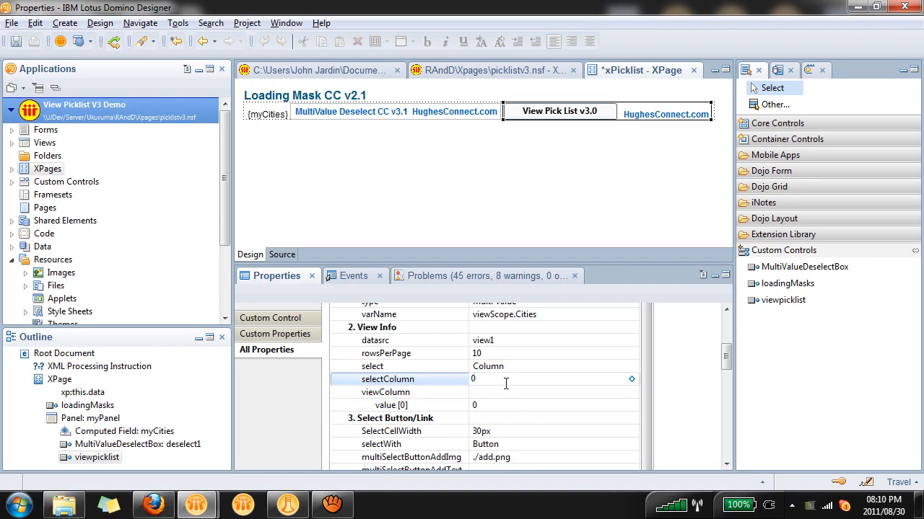
left_click(490, 379)
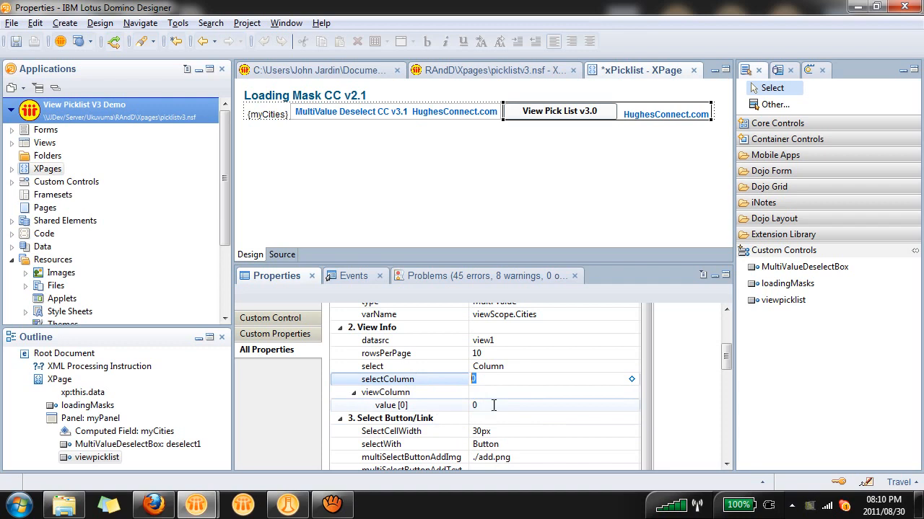
scroll("down", 3)
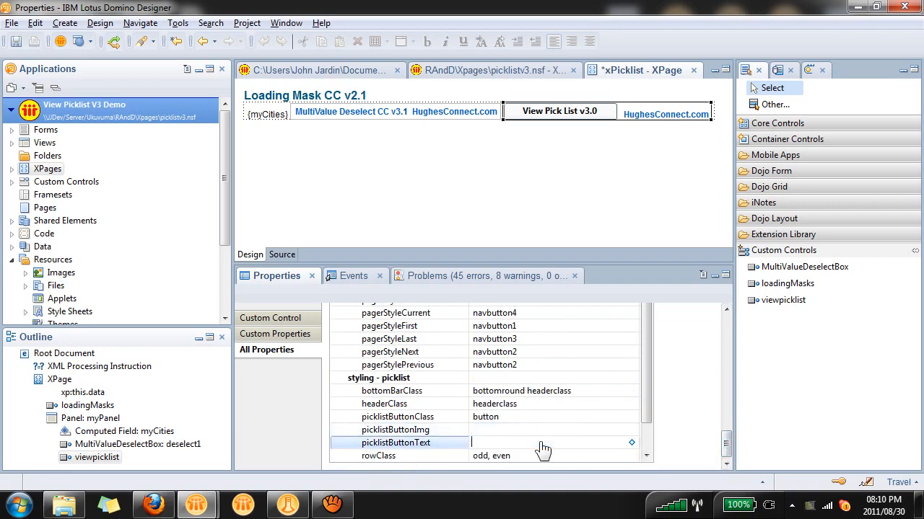
type("Select Cities")
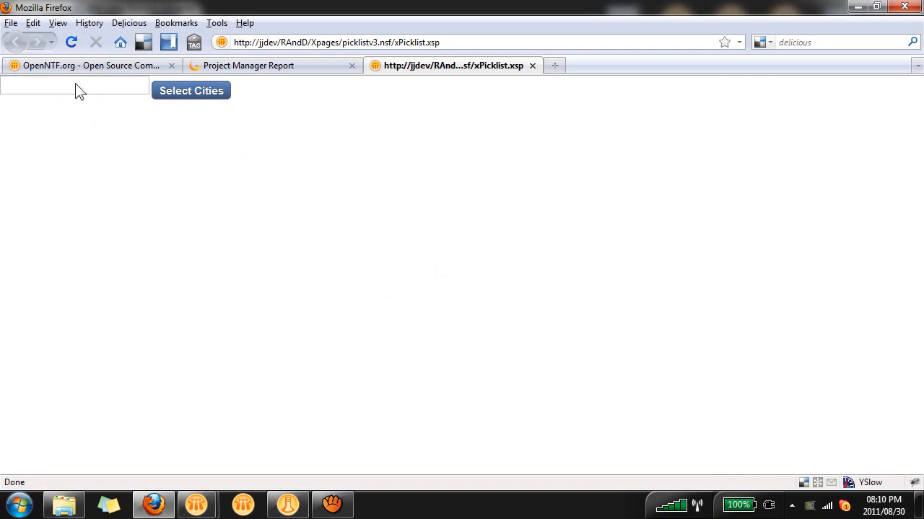
mouse_move(199, 104)
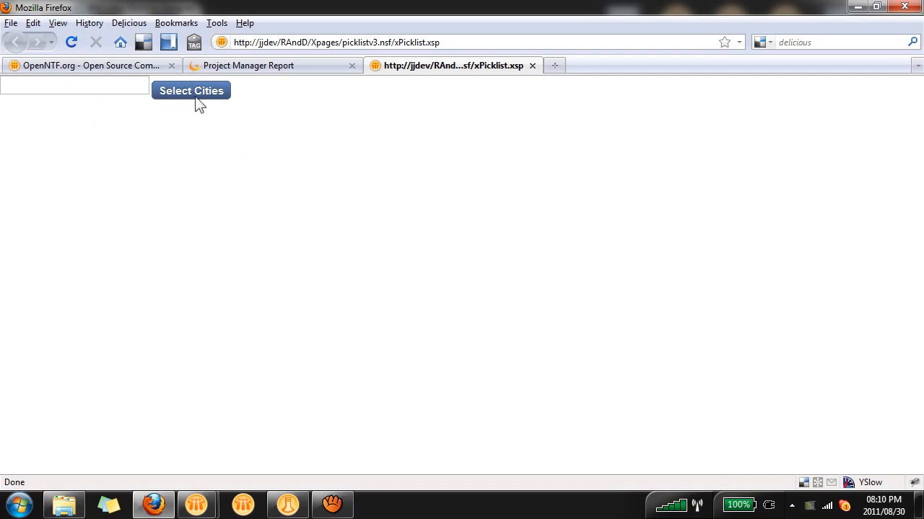
Choose Bloemfontein, Cape Town and Johannesburg via Select Cities, finish, then reopen the picklist.
left_click(190, 90)
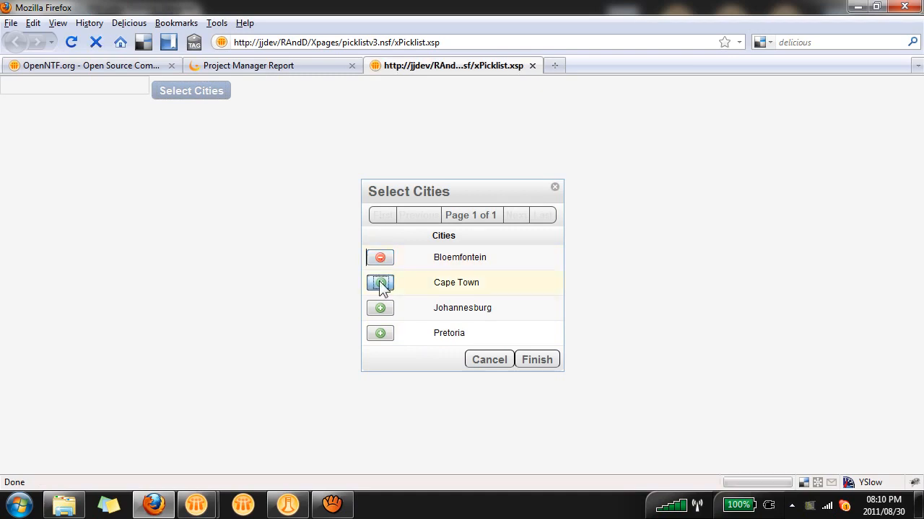
left_click(379, 281)
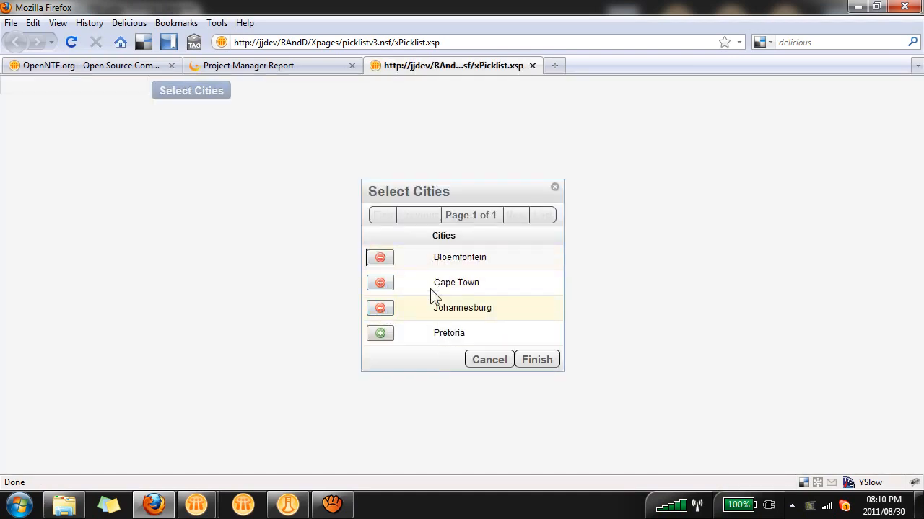
mouse_move(548, 350)
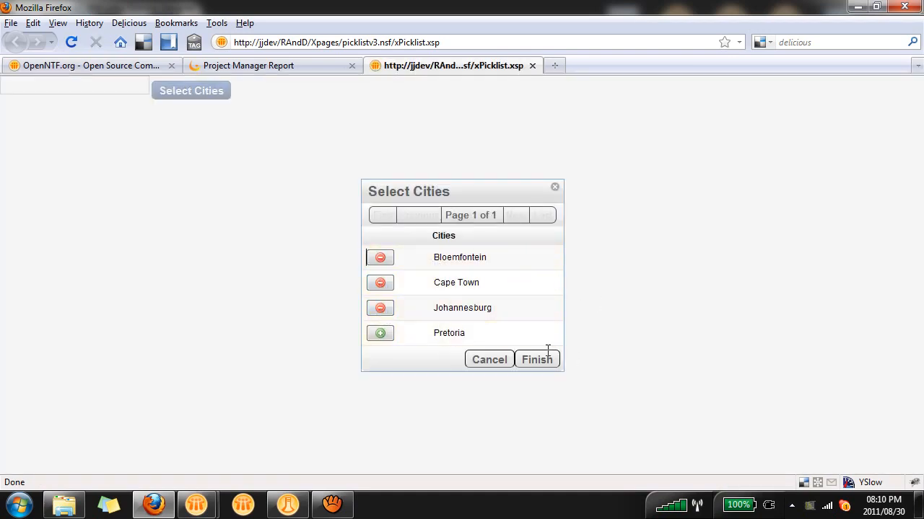
left_click(537, 360)
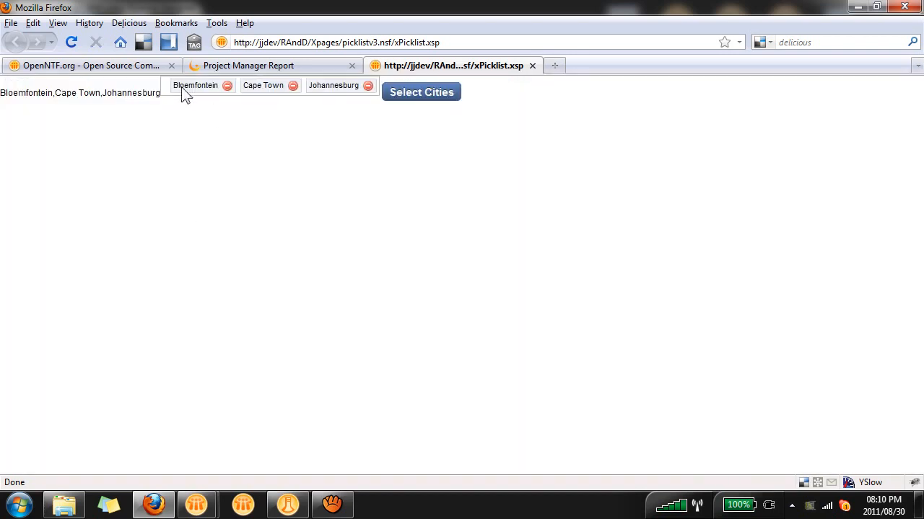
mouse_move(343, 98)
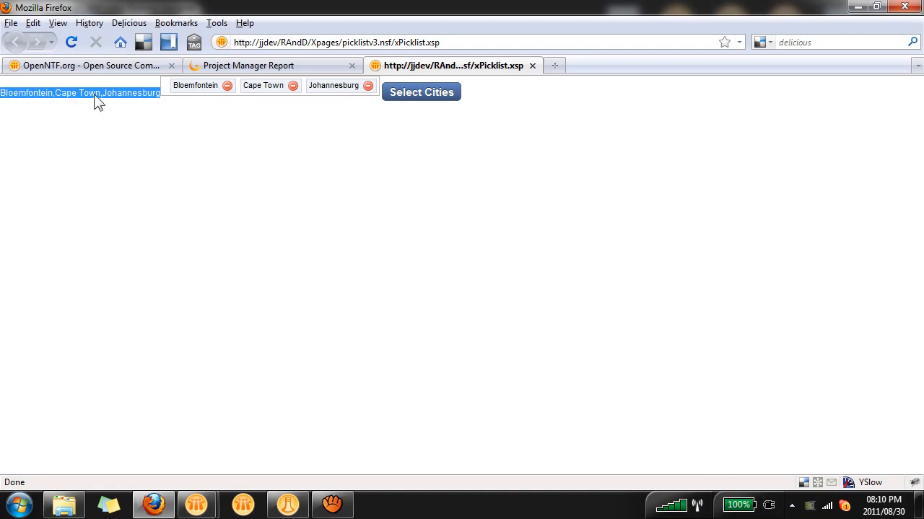
mouse_move(329, 149)
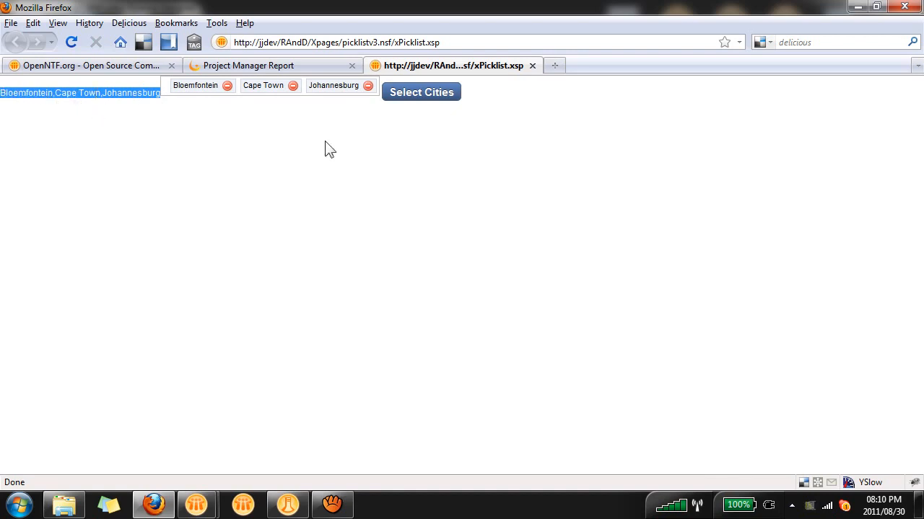
mouse_move(23, 122)
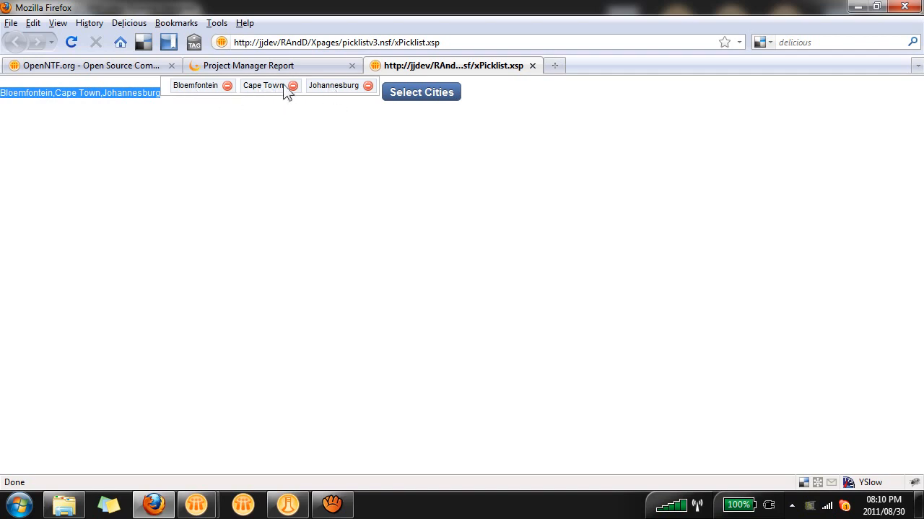
mouse_move(459, 158)
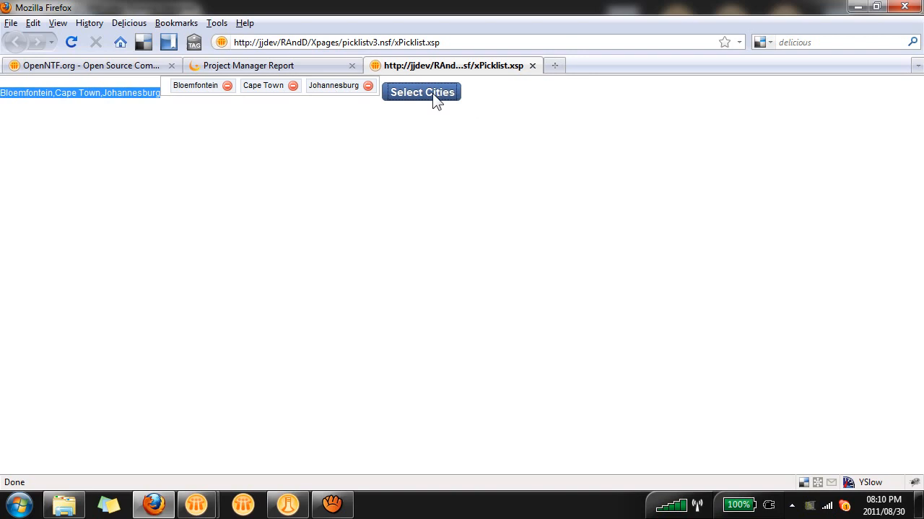
left_click(421, 92)
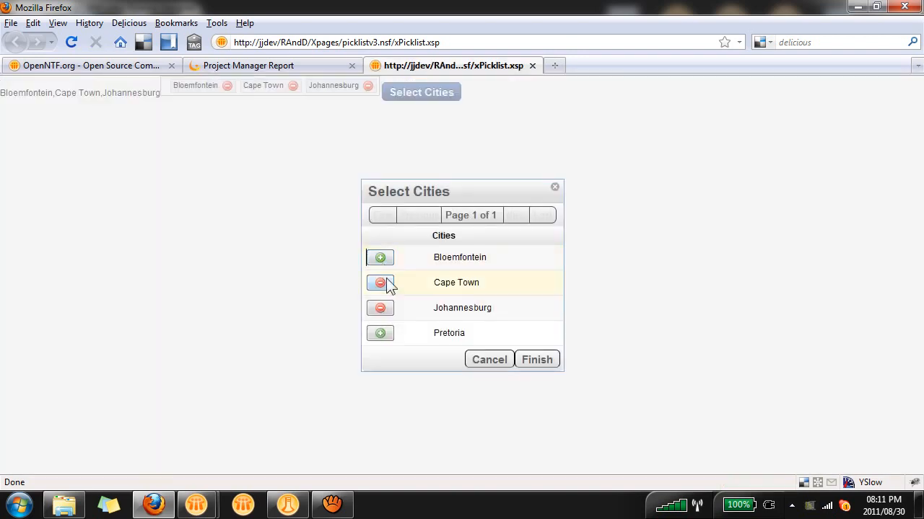
left_click(379, 281)
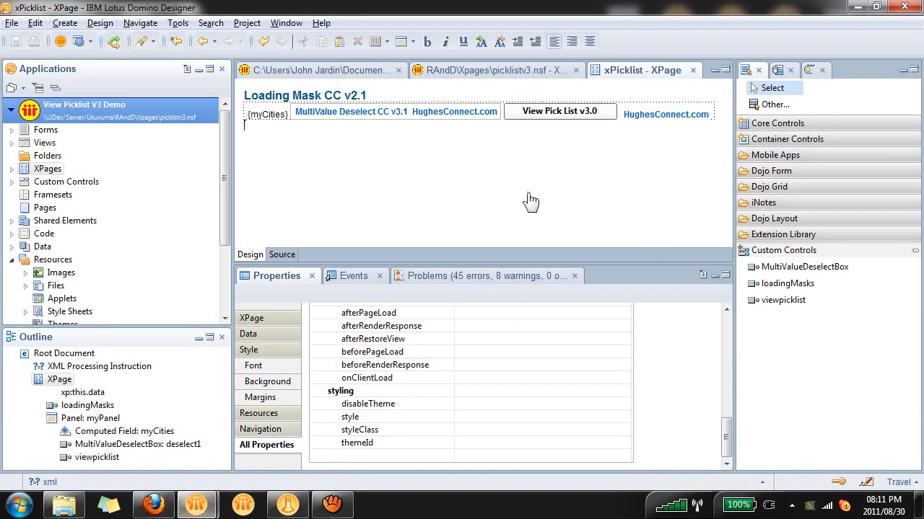
Untick Visible on the myCities field and set the loading mask's MaskColor to Trans.
left_click(266, 114)
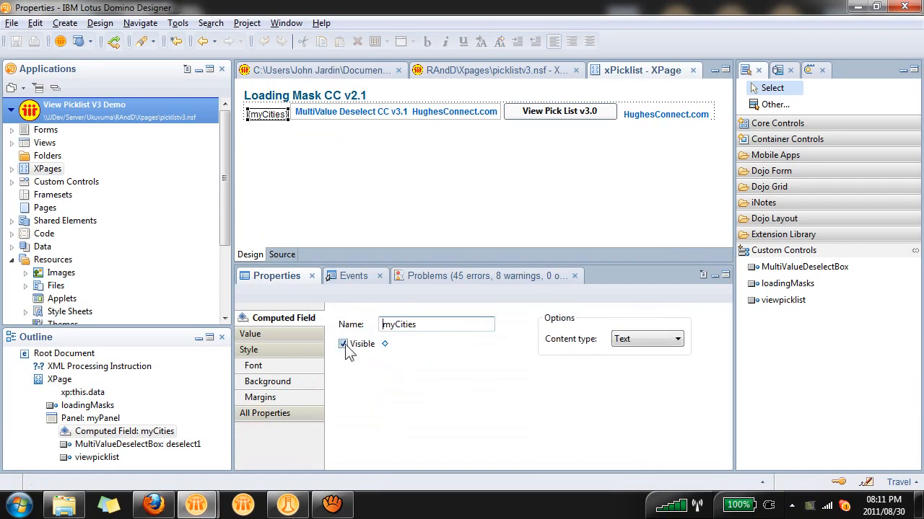
left_click(344, 343)
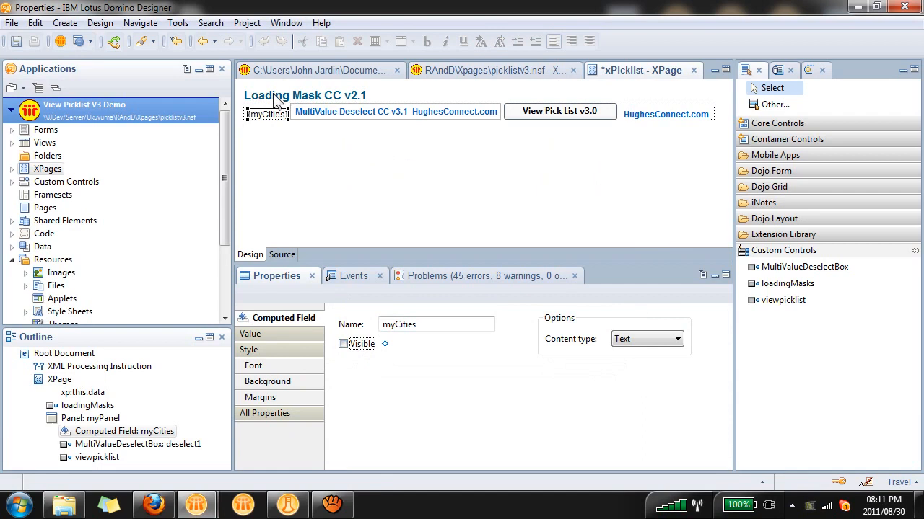
left_click(265, 350)
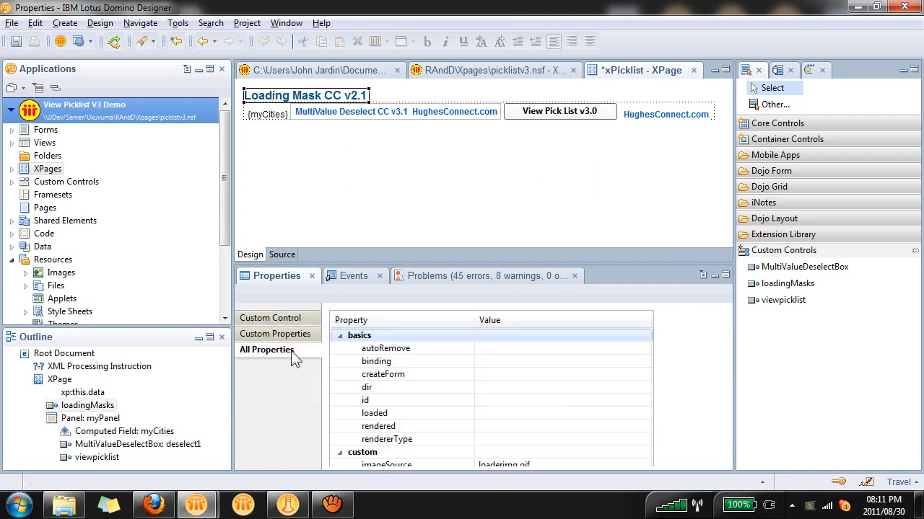
scroll("down", 3)
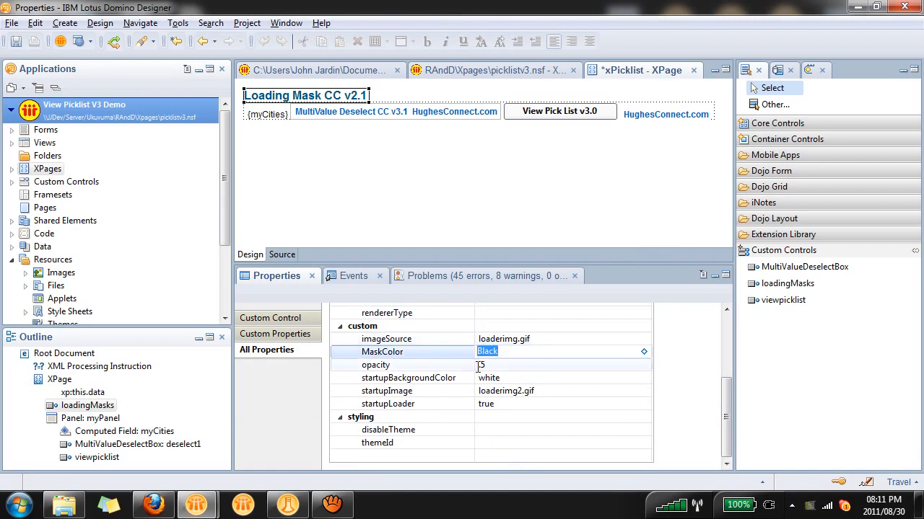
type("Trans")
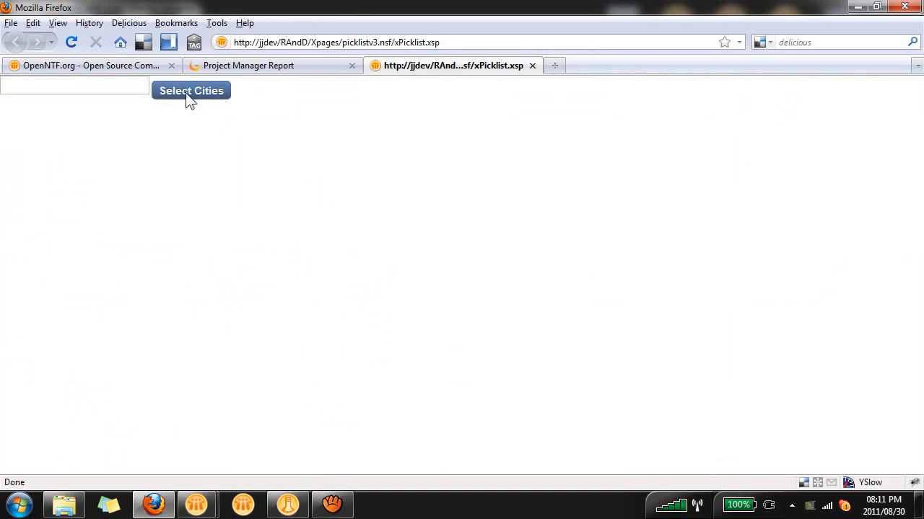
Add all four cities in the Select Cities dialog and finish so they show as removable entries.
left_click(190, 90)
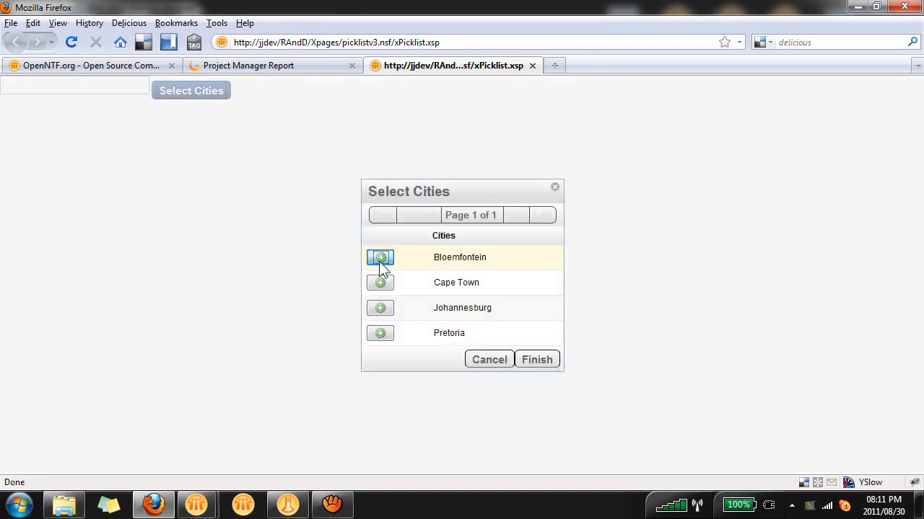
left_click(381, 257)
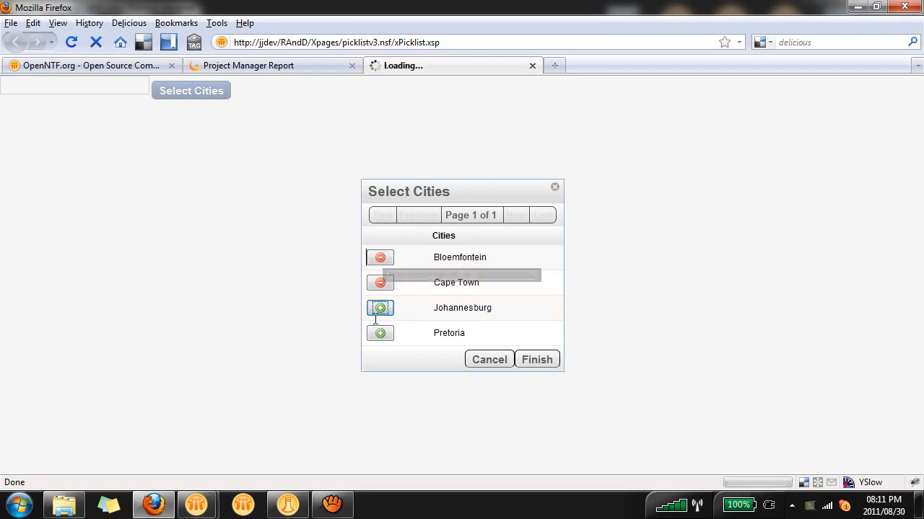
left_click(381, 309)
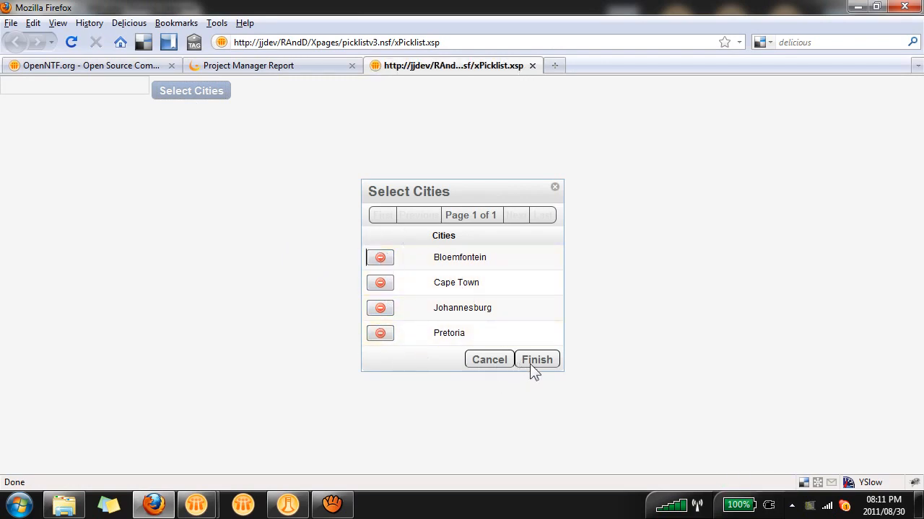
left_click(536, 360)
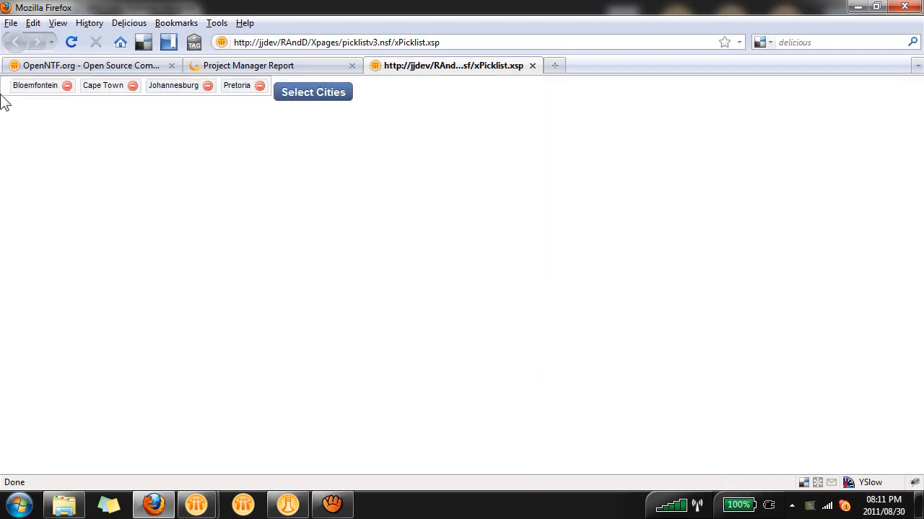
mouse_move(5, 179)
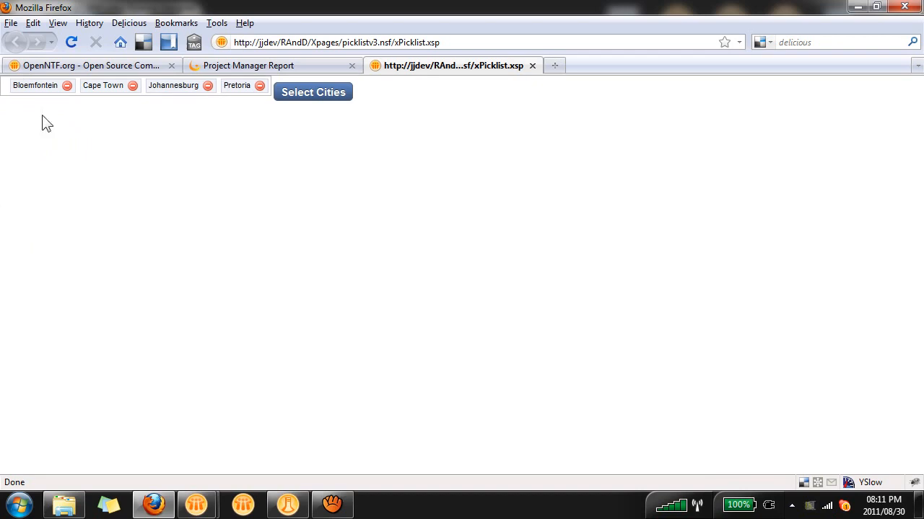
mouse_move(505, 221)
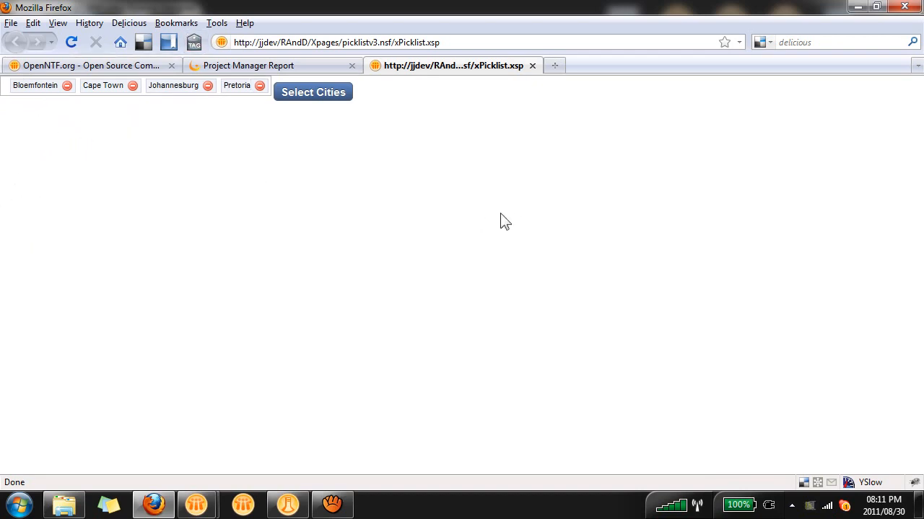